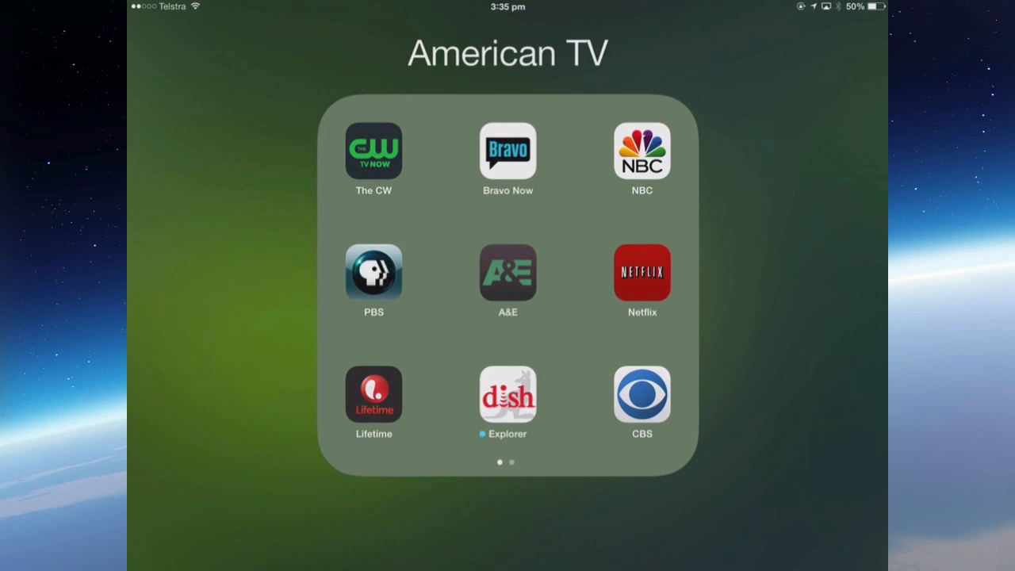
- Swipe away from the iPad's American TV folder and return to the Mac desktop
{"action": "scroll", "scroll_direction": "left", "scroll_amount": 3}
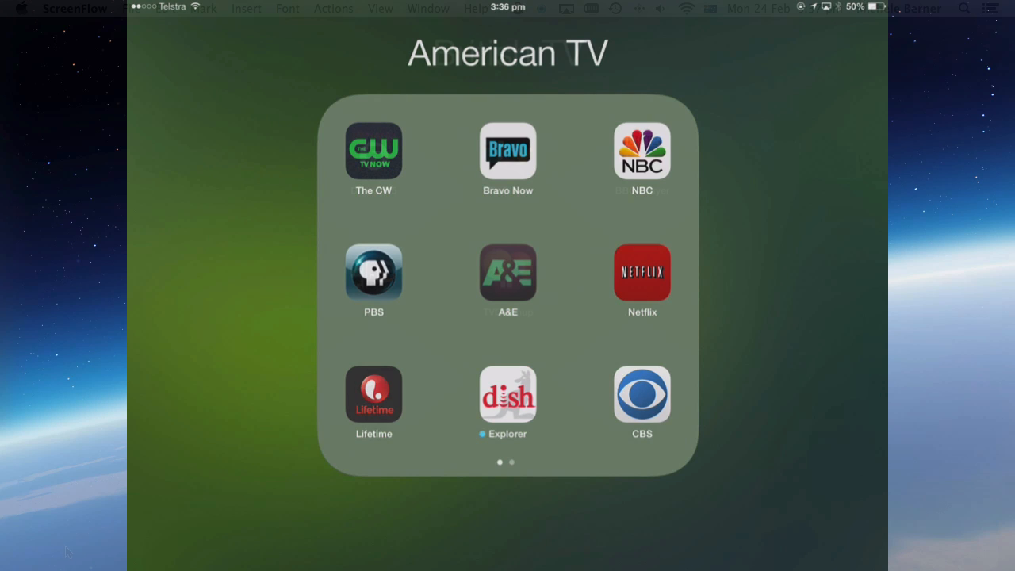
{"action": "scroll", "scroll_direction": "left", "scroll_amount": 3}
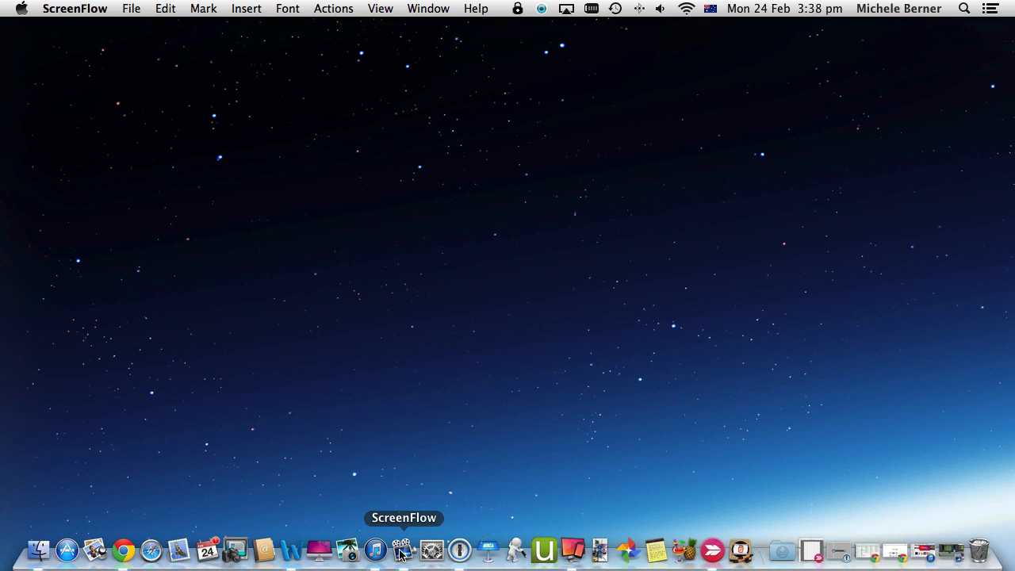
- Bring the iTunes Store window to the front to reach the account options
{"action": "left_click", "coordinate": [374, 548]}
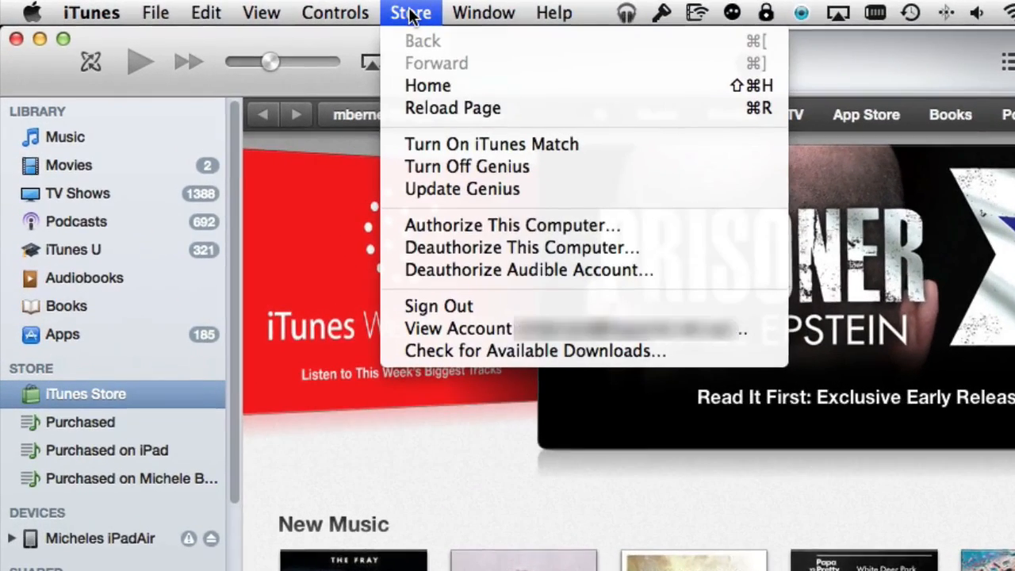
{"action": "mouse_move", "coordinate": [431, 13]}
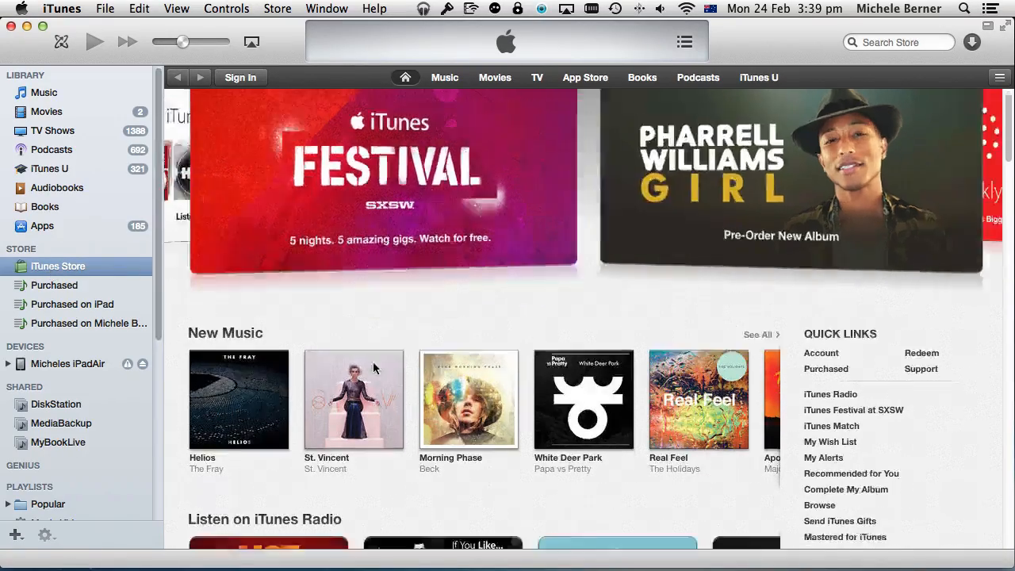
- Change the iTunes Store country to United States from the bottom of the store page
{"action": "scroll", "scroll_direction": "down", "scroll_amount": 3}
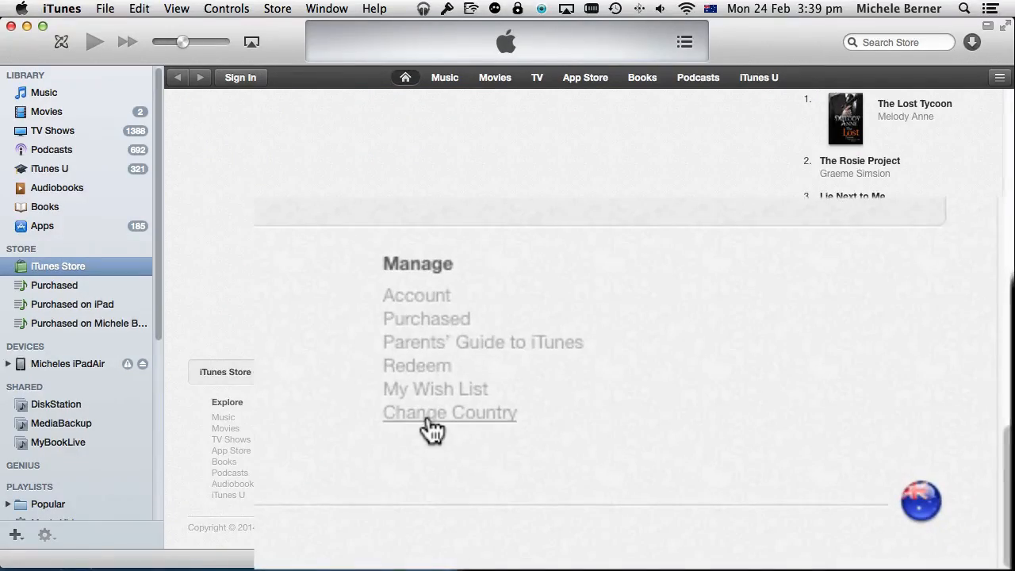
{"action": "mouse_move", "coordinate": [923, 514]}
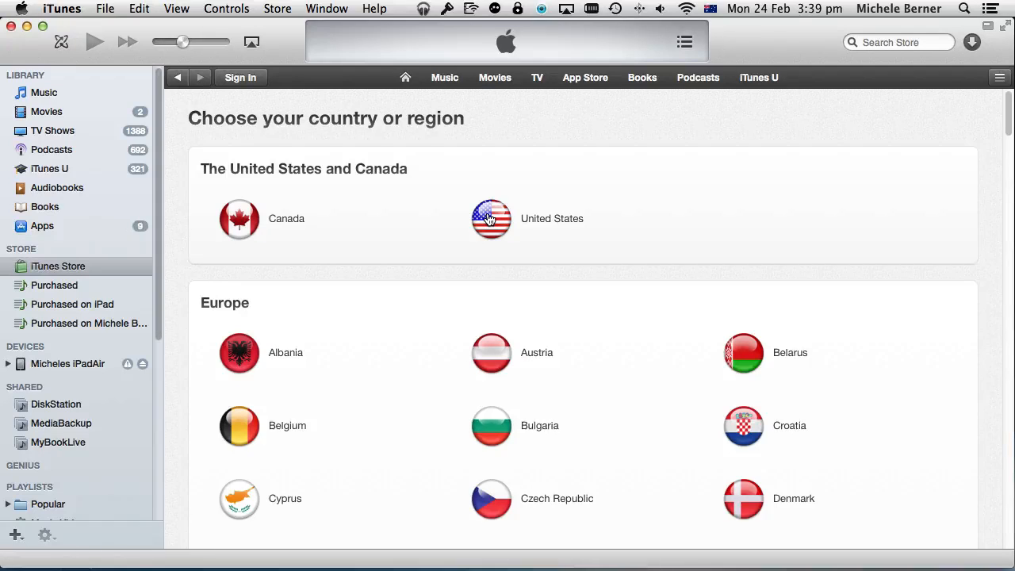
{"action": "left_click", "coordinate": [492, 219]}
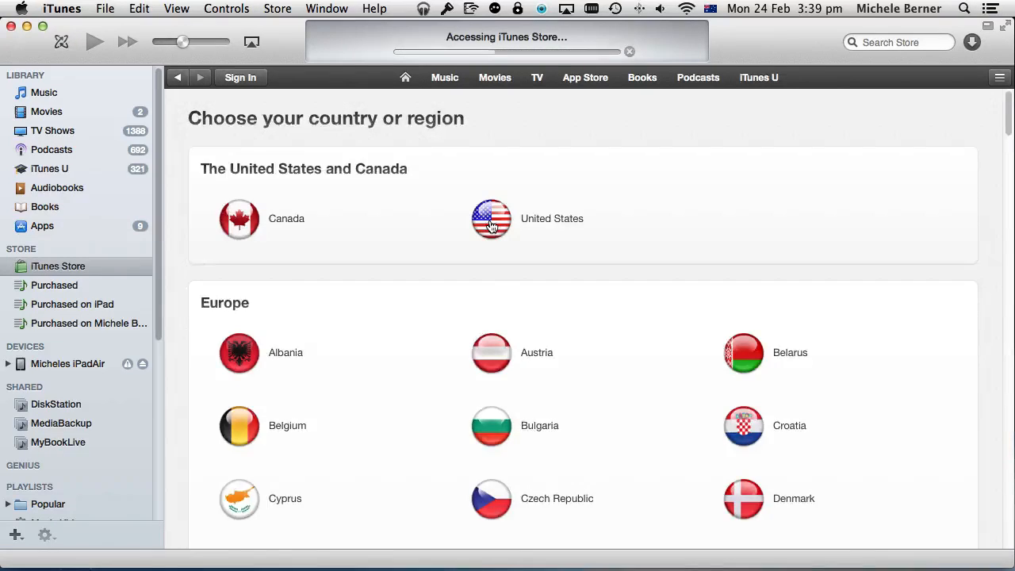
{"action": "left_click", "coordinate": [491, 218]}
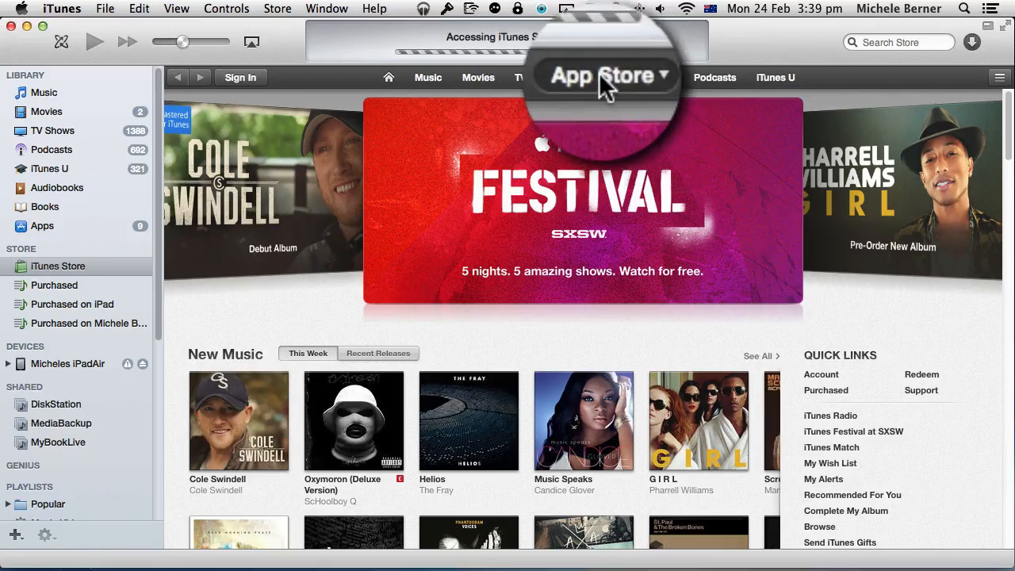
- Go to the US App Store section showing Best New Apps while signed out
{"action": "left_click", "coordinate": [604, 76]}
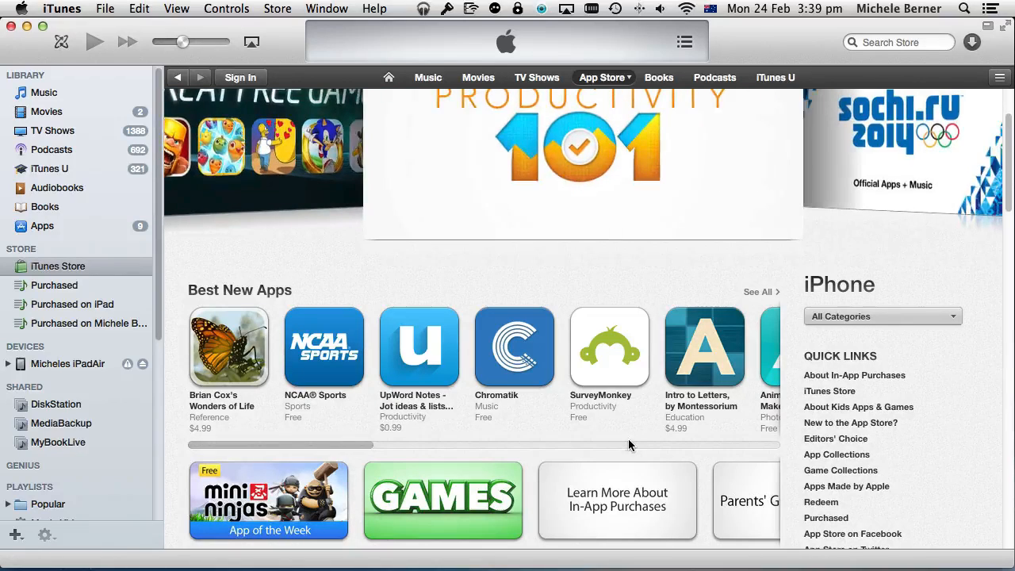
{"action": "mouse_move", "coordinate": [663, 441]}
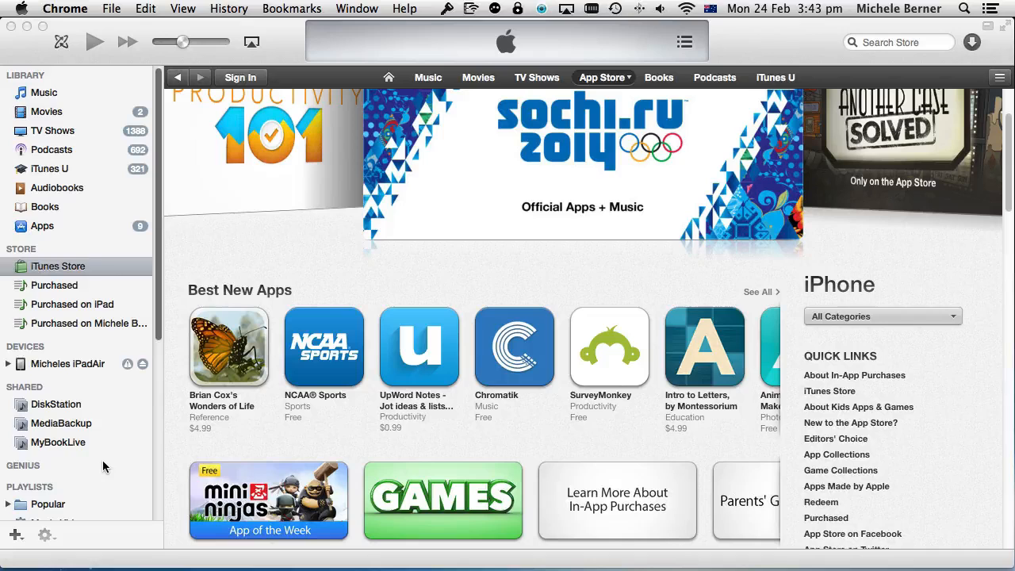
{"action": "mouse_move", "coordinate": [162, 413]}
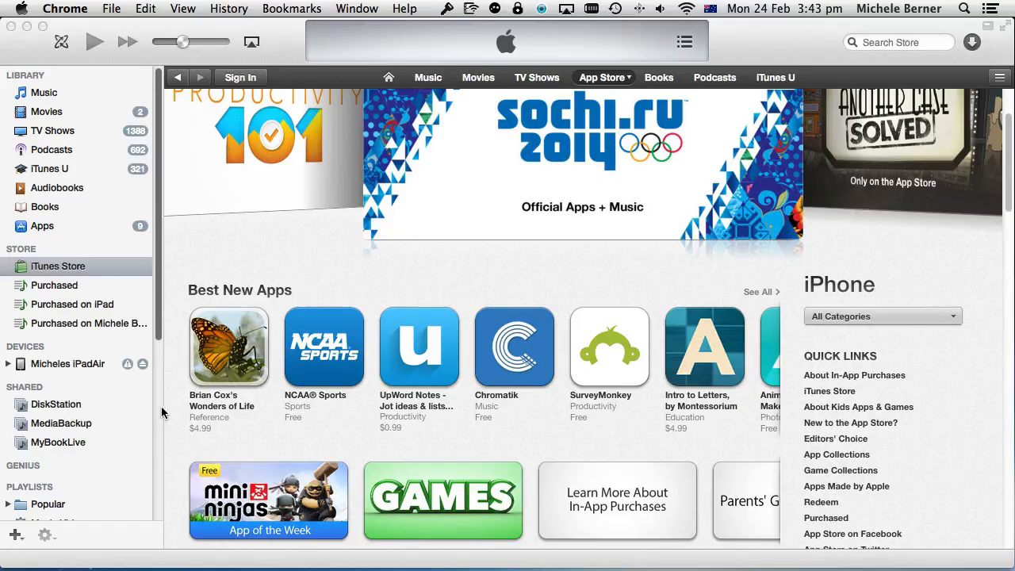
{"action": "mouse_move", "coordinate": [136, 425]}
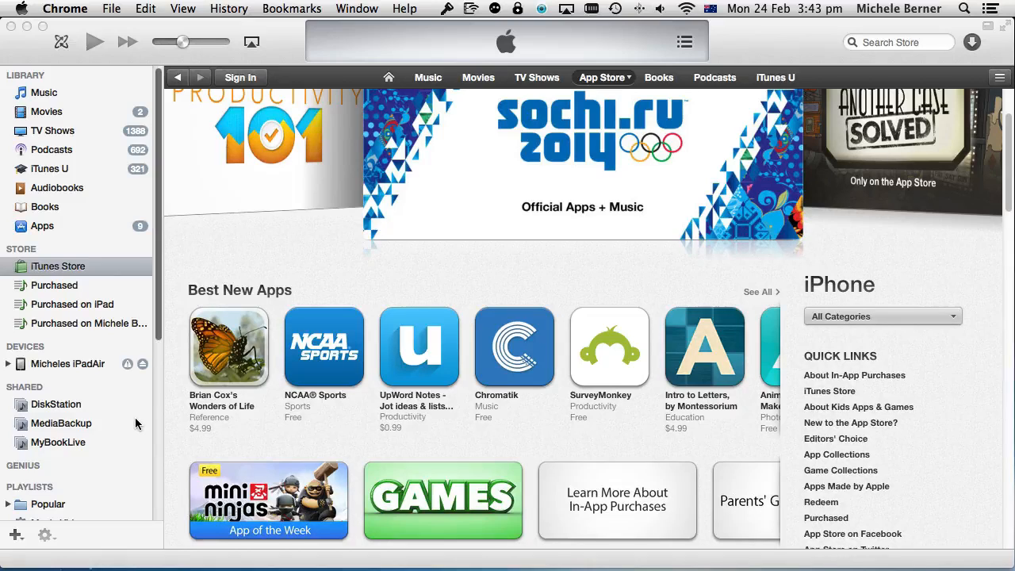
{"action": "mouse_move", "coordinate": [139, 394]}
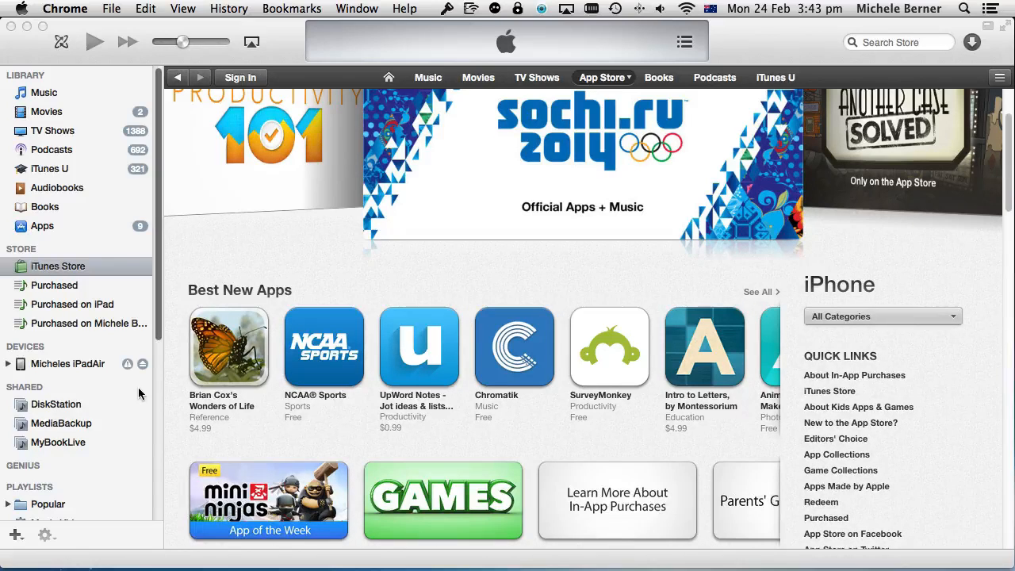
{"action": "mouse_move", "coordinate": [92, 418]}
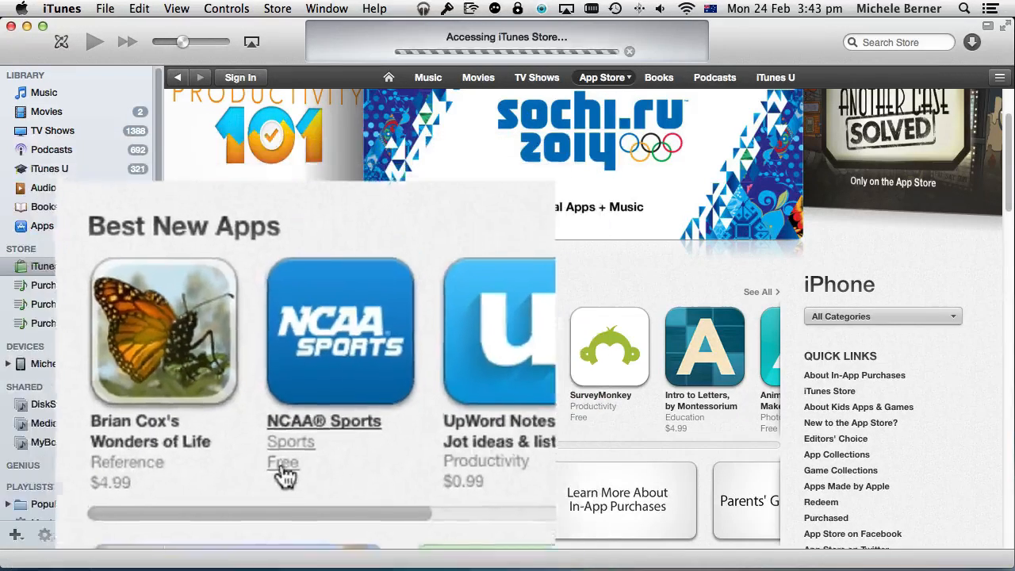
- Get the free NCAA Sports app, bringing up the iTunes Store sign-in prompt
{"action": "left_click", "coordinate": [341, 331]}
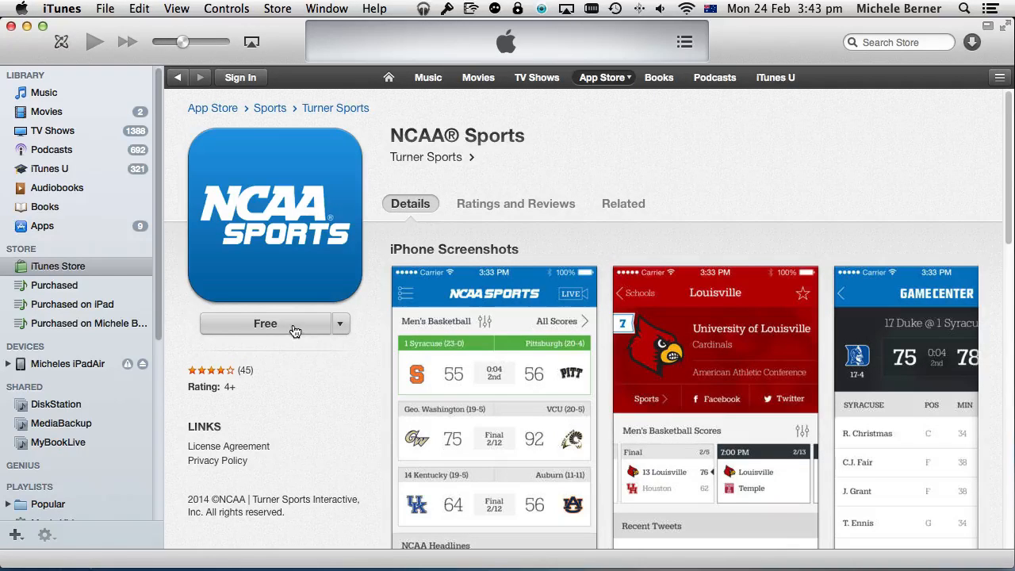
{"action": "left_click", "coordinate": [267, 323]}
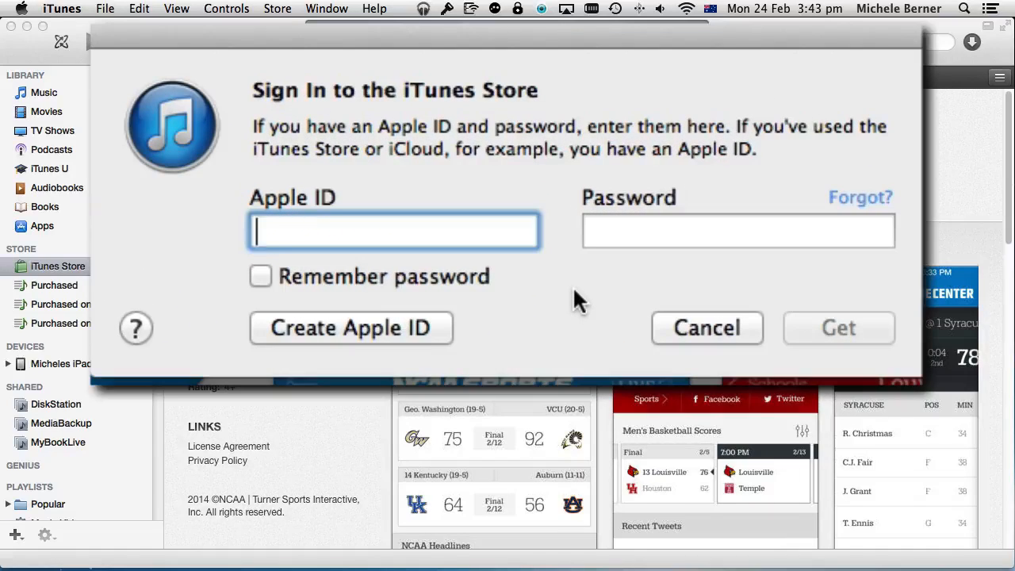
{"action": "mouse_move", "coordinate": [357, 377]}
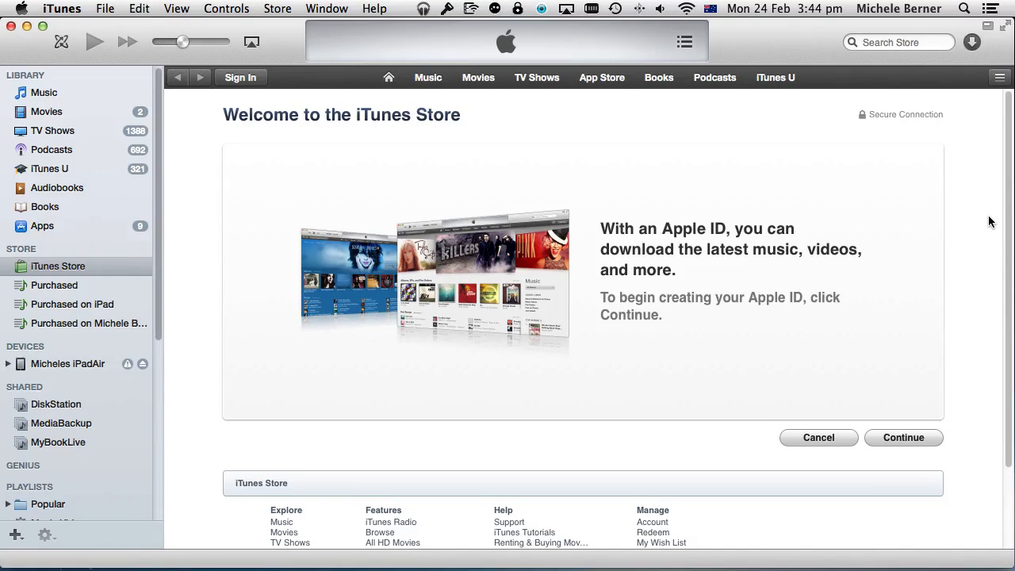
{"action": "mouse_move", "coordinate": [415, 277]}
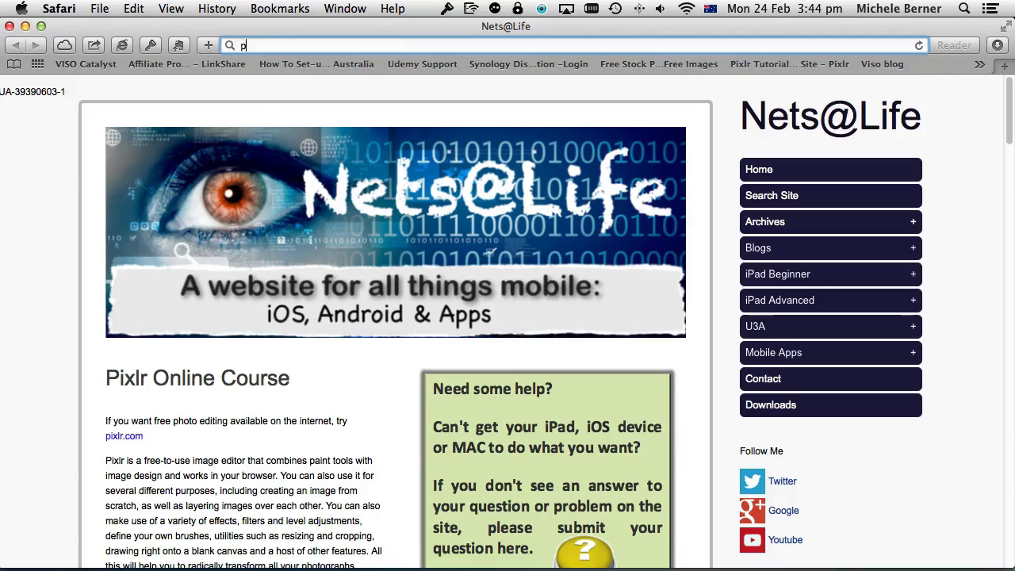
- Search Google for 'pizza hut delaware' and view the New Castle store listing with its address
{"action": "type", "text": "izza h"}
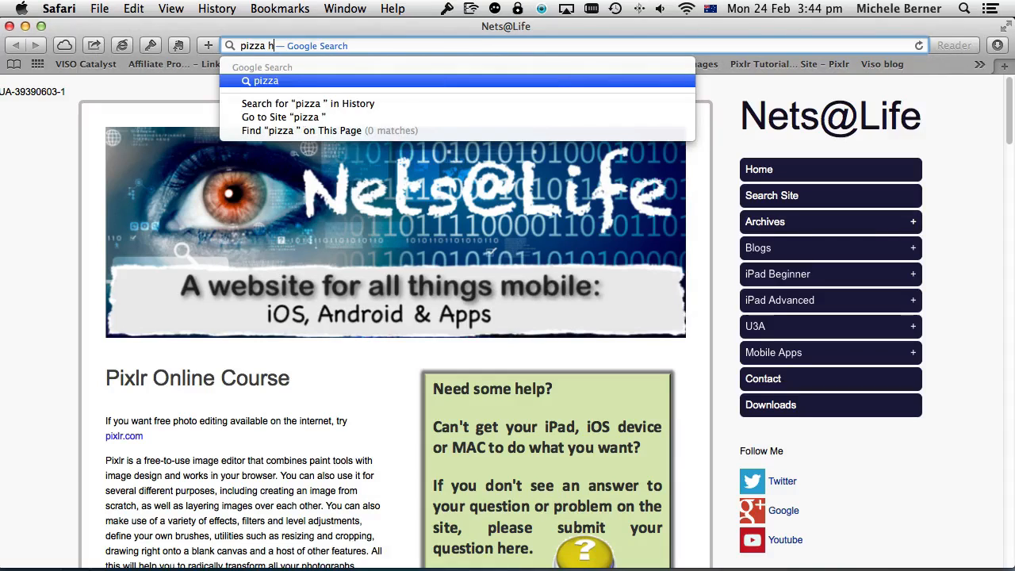
{"action": "type", "text": "ut delaware"}
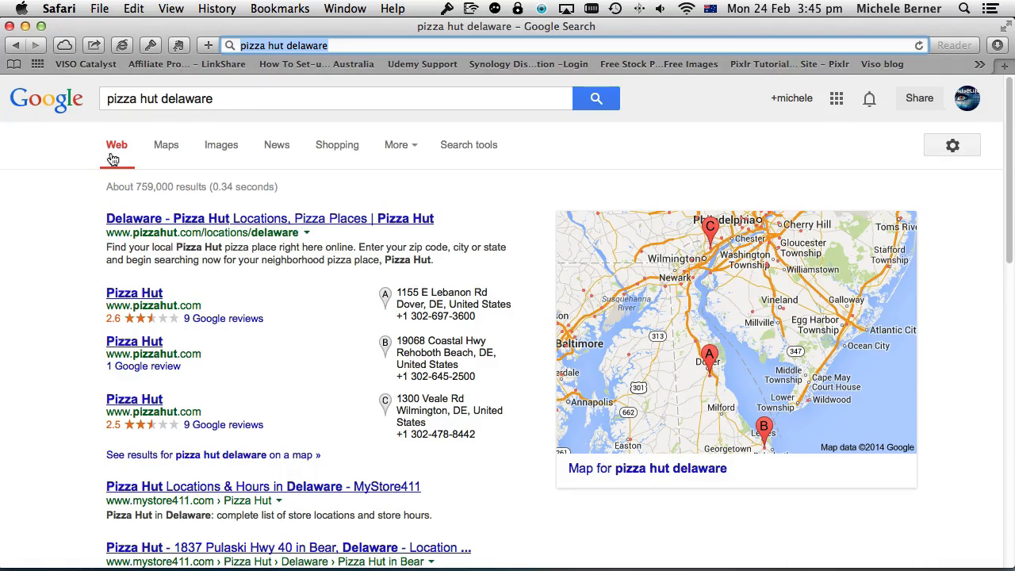
{"action": "scroll", "scroll_direction": "down", "scroll_amount": 3}
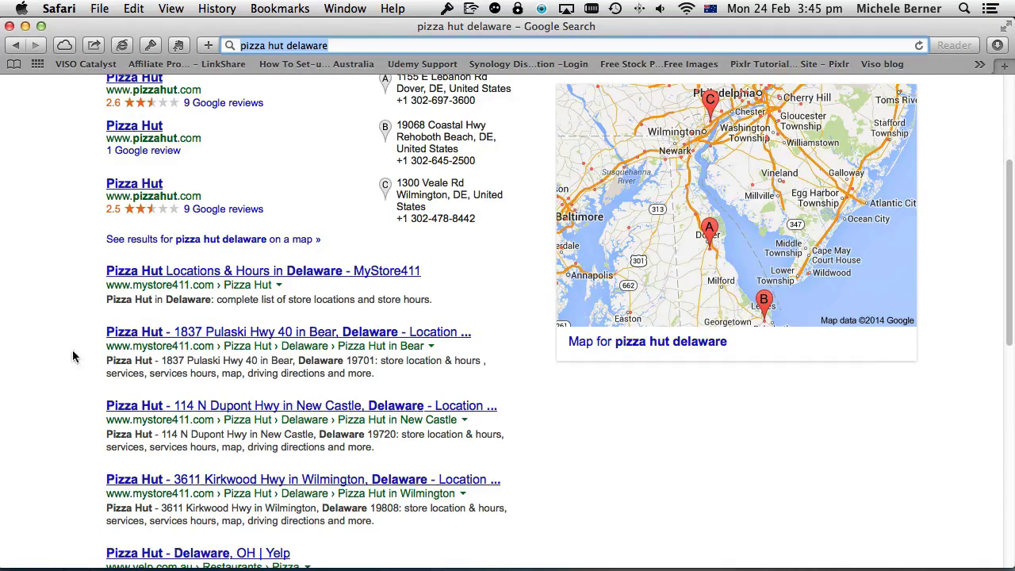
{"action": "left_click", "coordinate": [302, 406]}
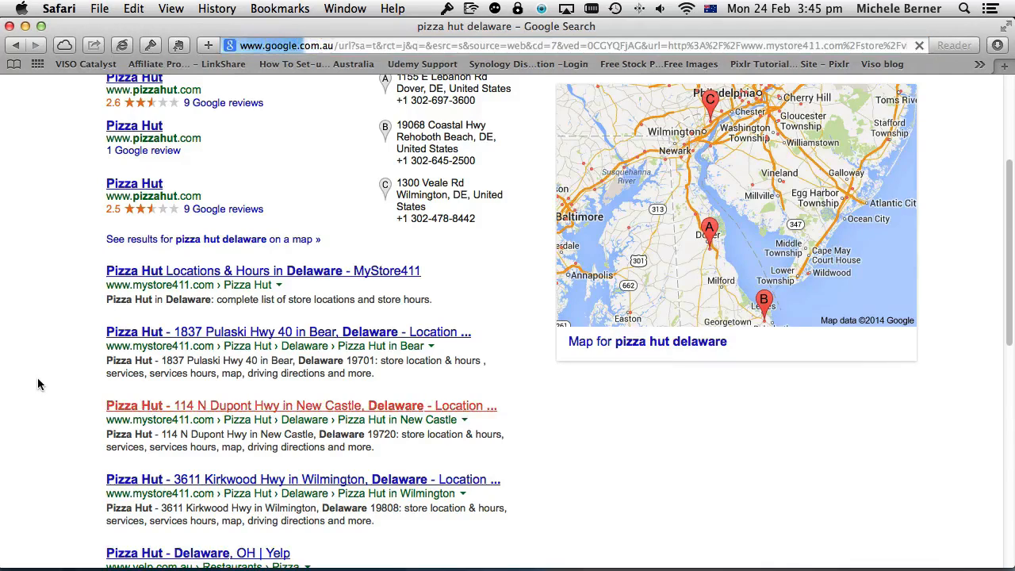
{"action": "left_click", "coordinate": [302, 405]}
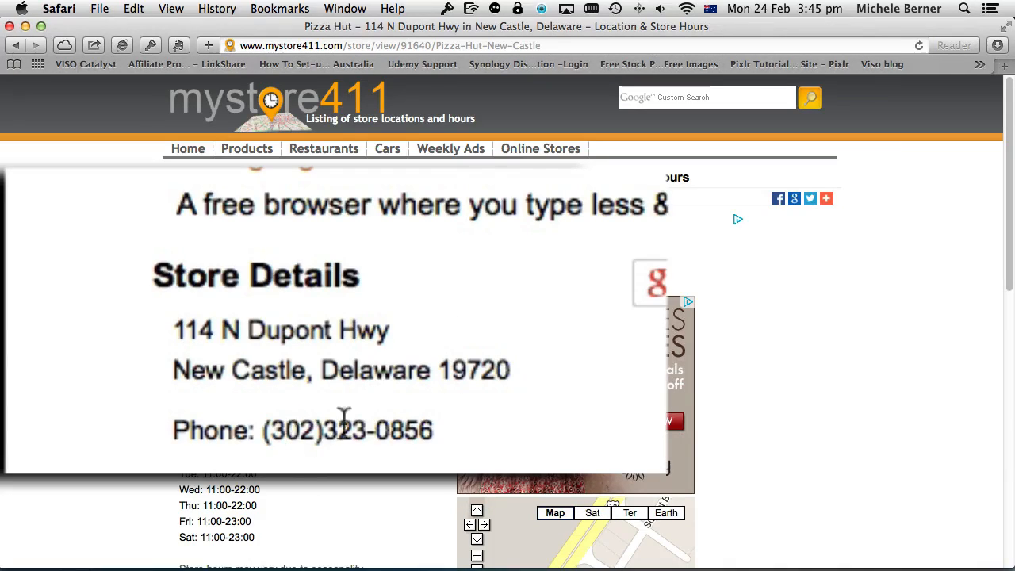
{"action": "mouse_move", "coordinate": [590, 444]}
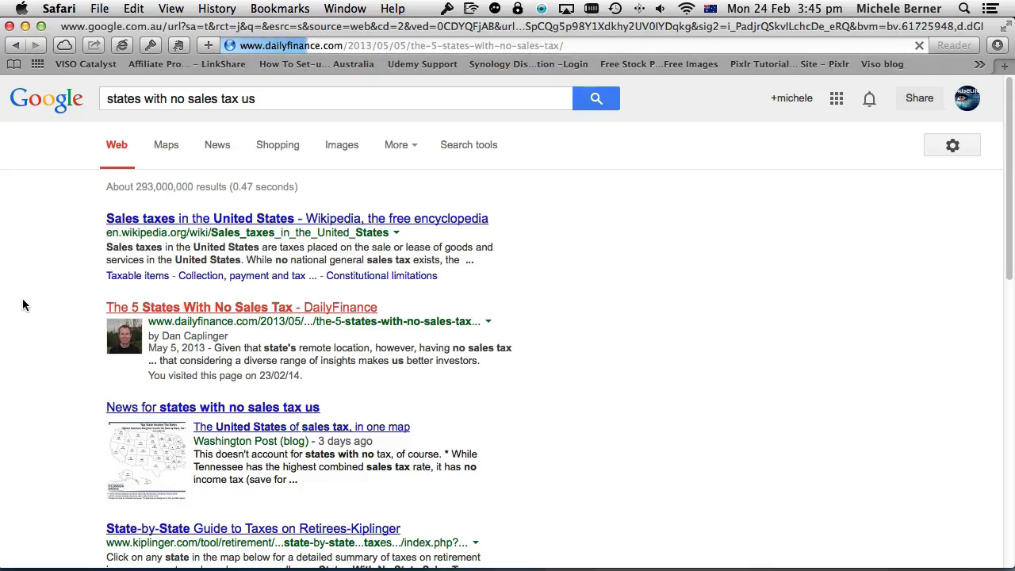
- Follow the link on states with no sales tax before returning to the iTunes welcome page
{"action": "left_click", "coordinate": [230, 307]}
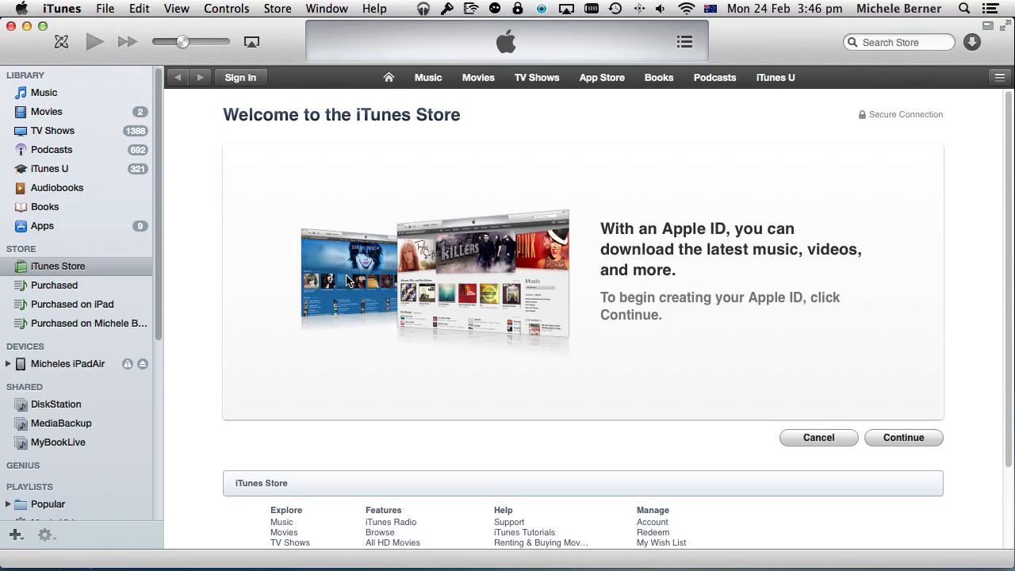
- Continue past the welcome page and agree to the terms to reach Provide Apple ID Details
{"action": "left_click", "coordinate": [904, 437]}
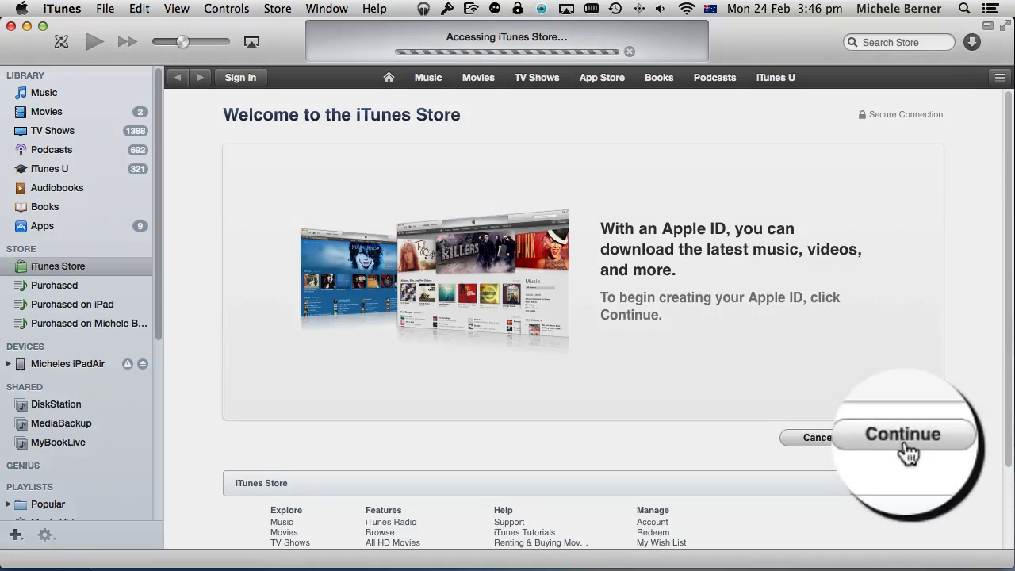
{"action": "left_click", "coordinate": [902, 435]}
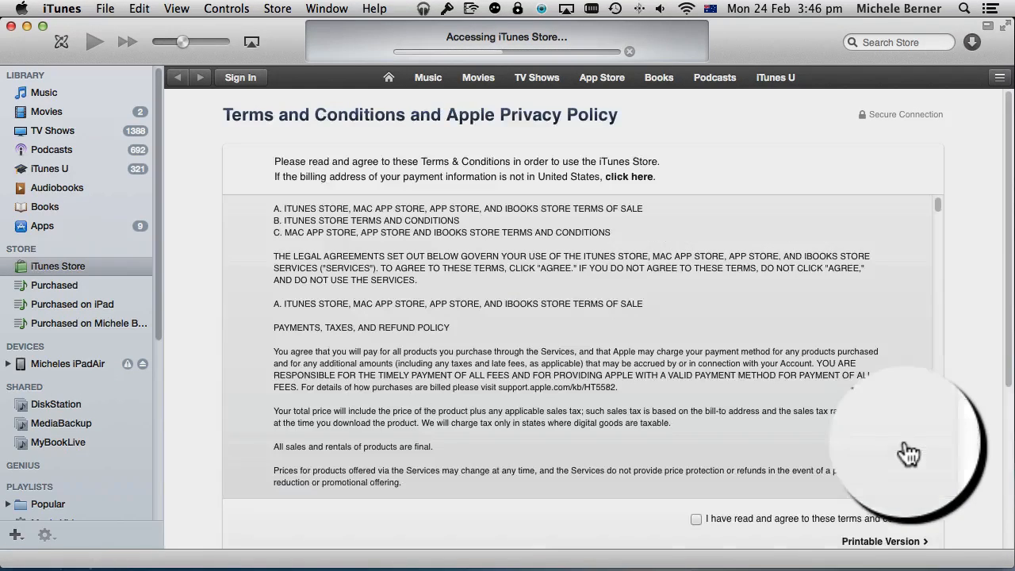
{"action": "left_click", "coordinate": [696, 518]}
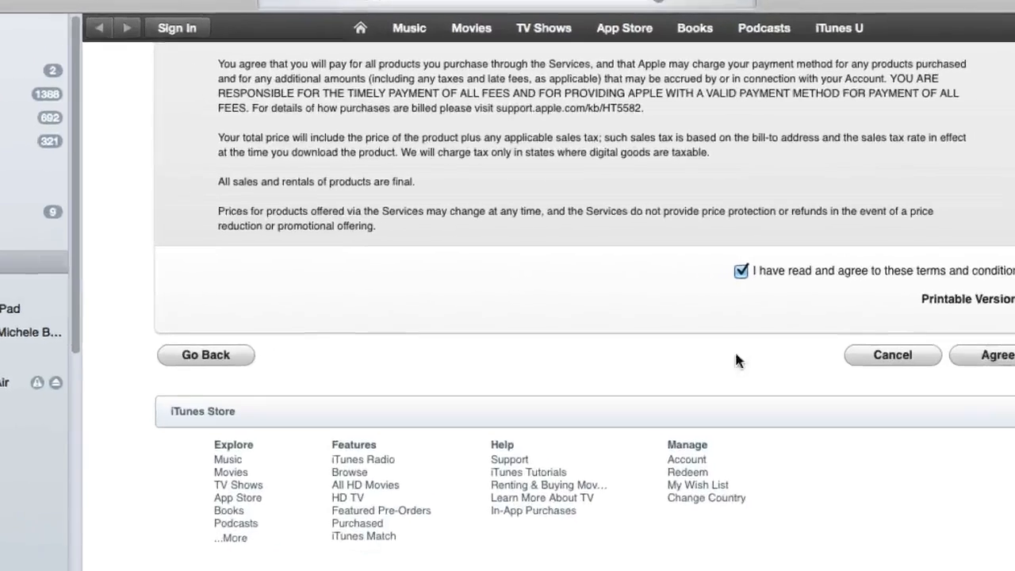
{"action": "left_click", "coordinate": [995, 355]}
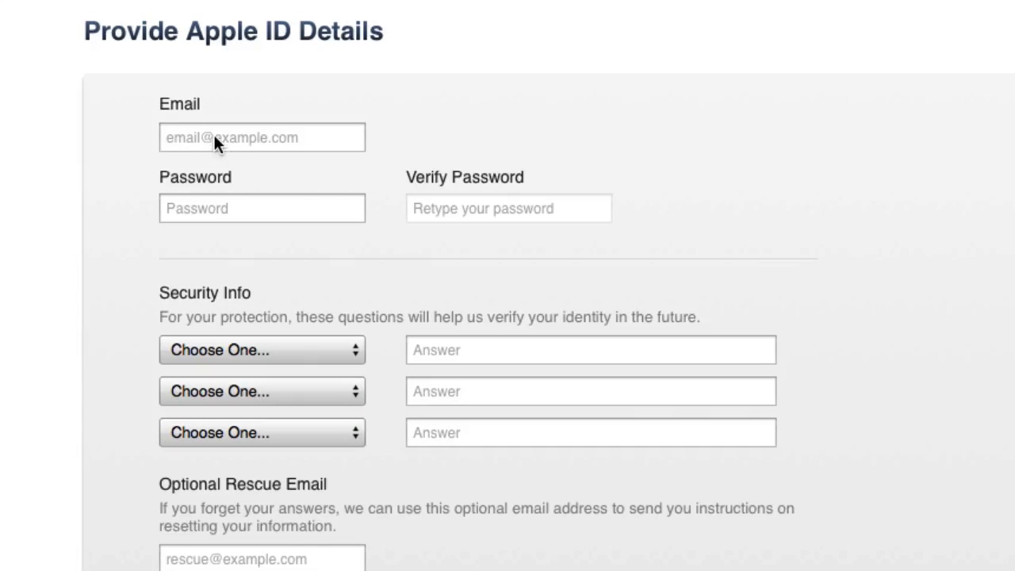
- Enter the new account's email, password and password verification
{"action": "left_click", "coordinate": [262, 136]}
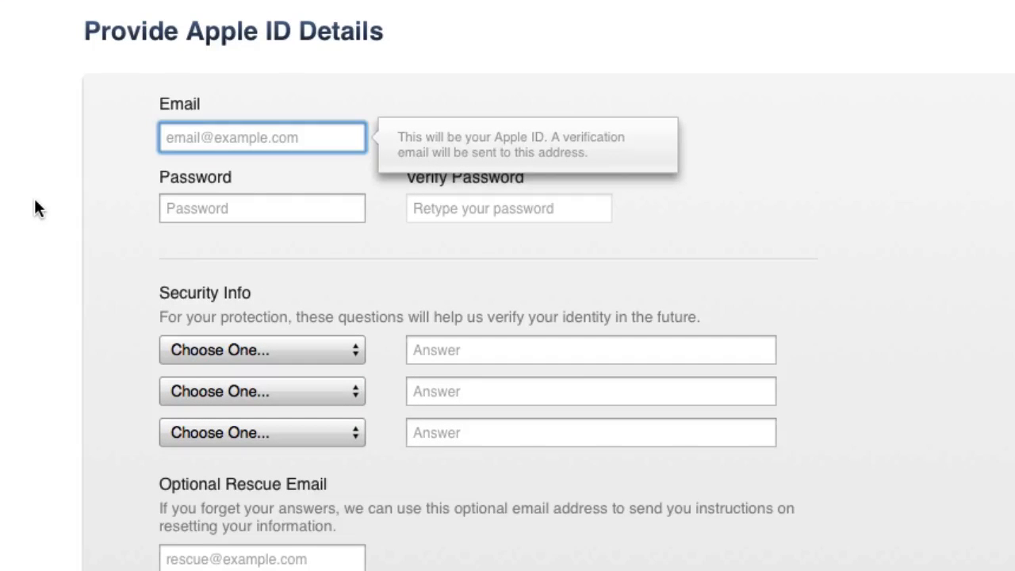
{"action": "left_click", "coordinate": [262, 208]}
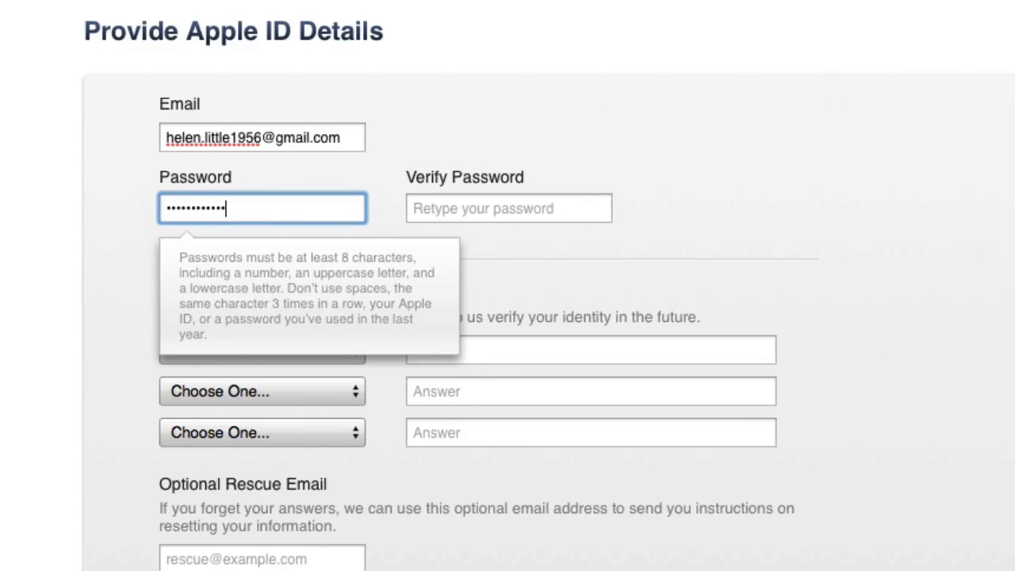
{"action": "left_click", "coordinate": [507, 207]}
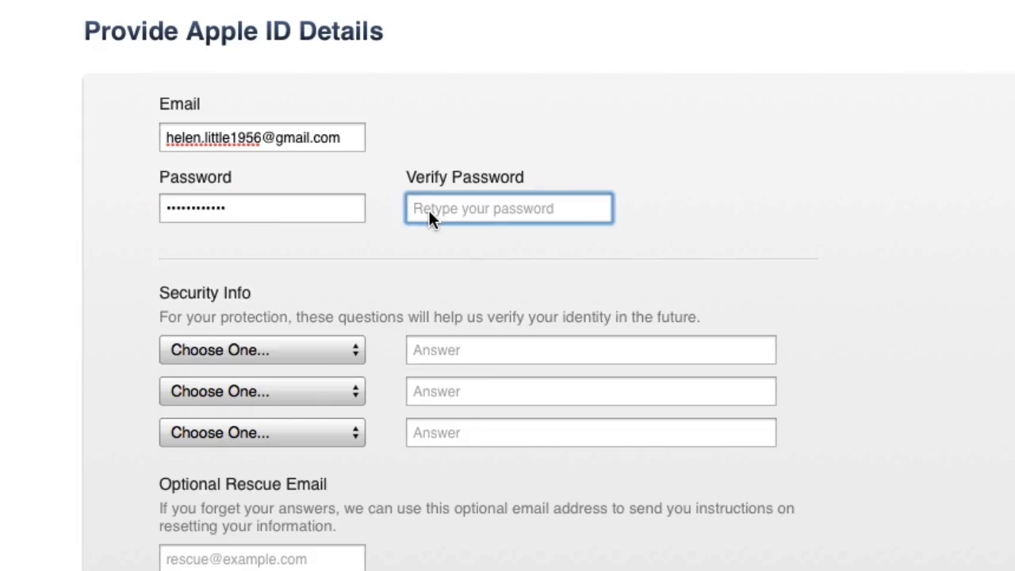
{"action": "type", "text": "•••"}
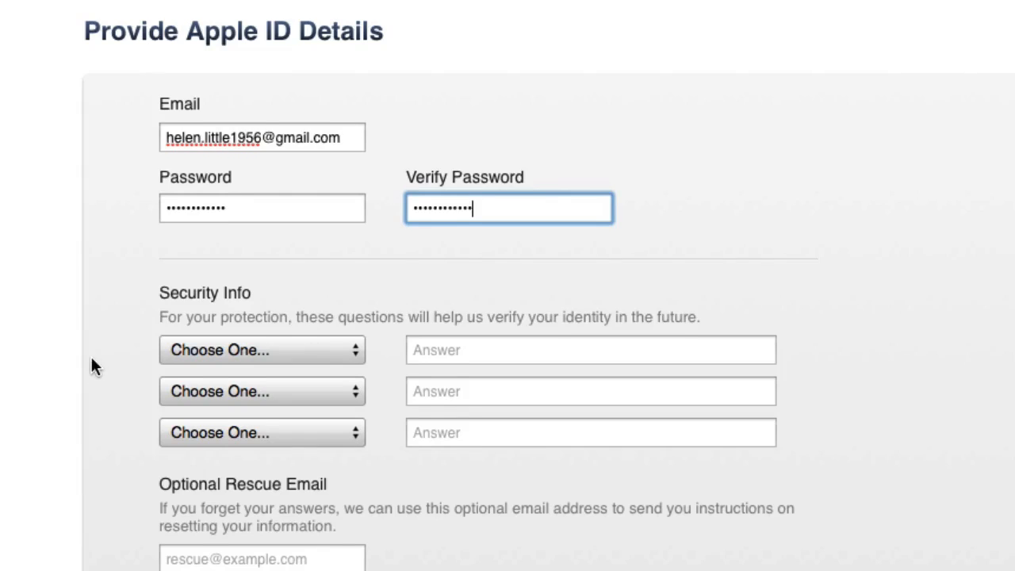
- Pick the best-friend and dream-job security questions and set the birth date to January 1, 1952
{"action": "left_click", "coordinate": [262, 350]}
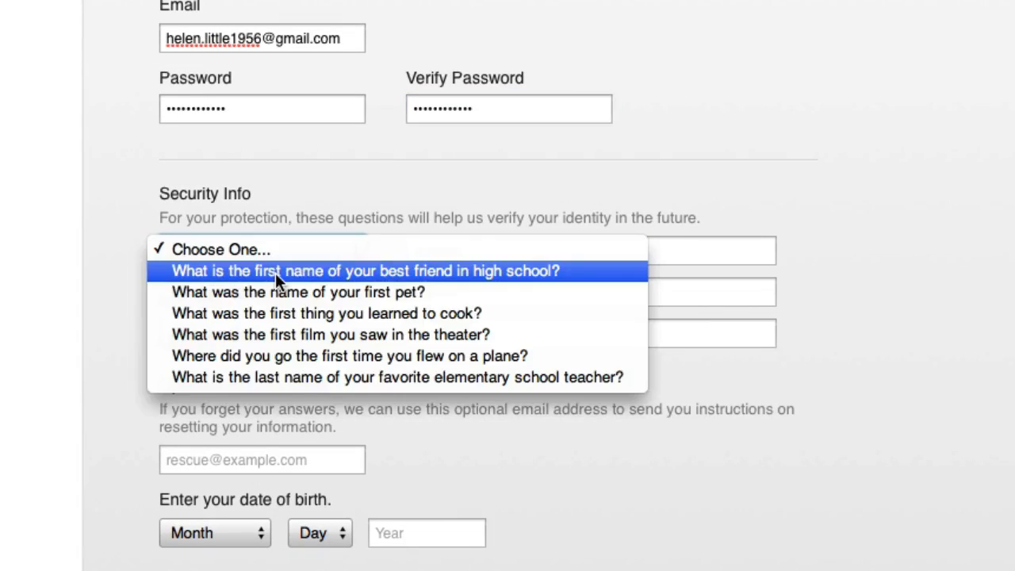
{"action": "left_click", "coordinate": [367, 269]}
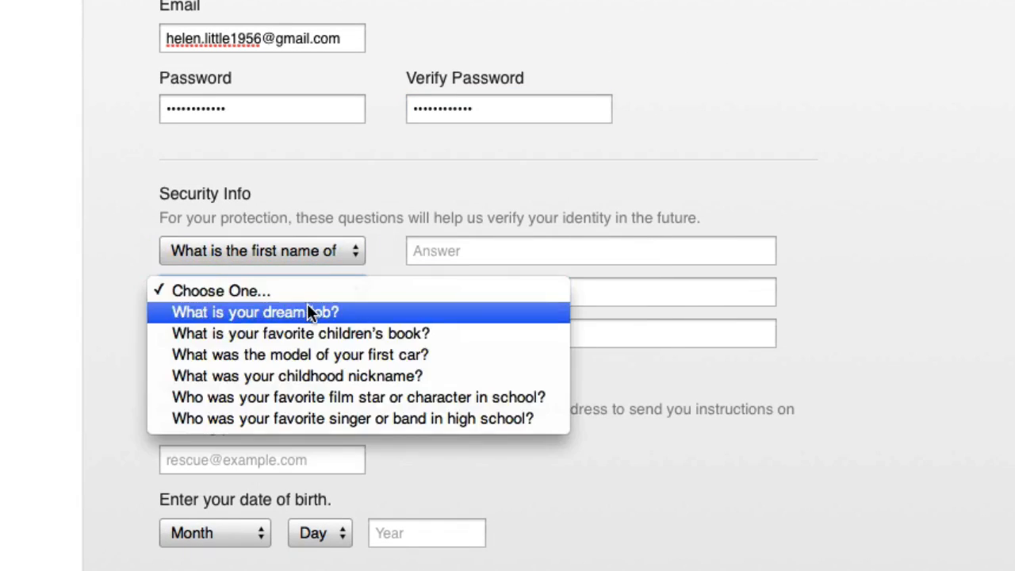
{"action": "left_click", "coordinate": [253, 311]}
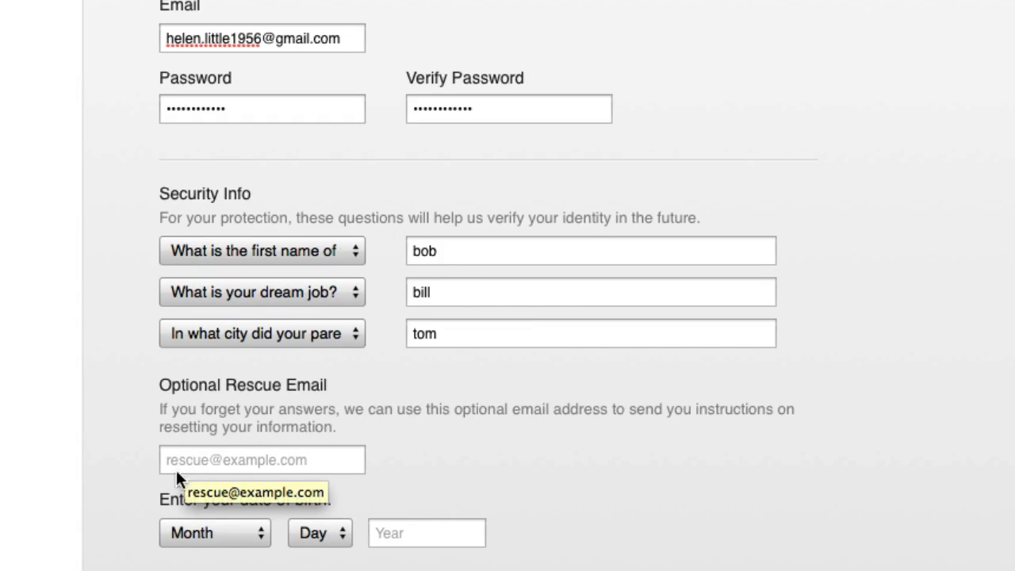
{"action": "left_click", "coordinate": [214, 533]}
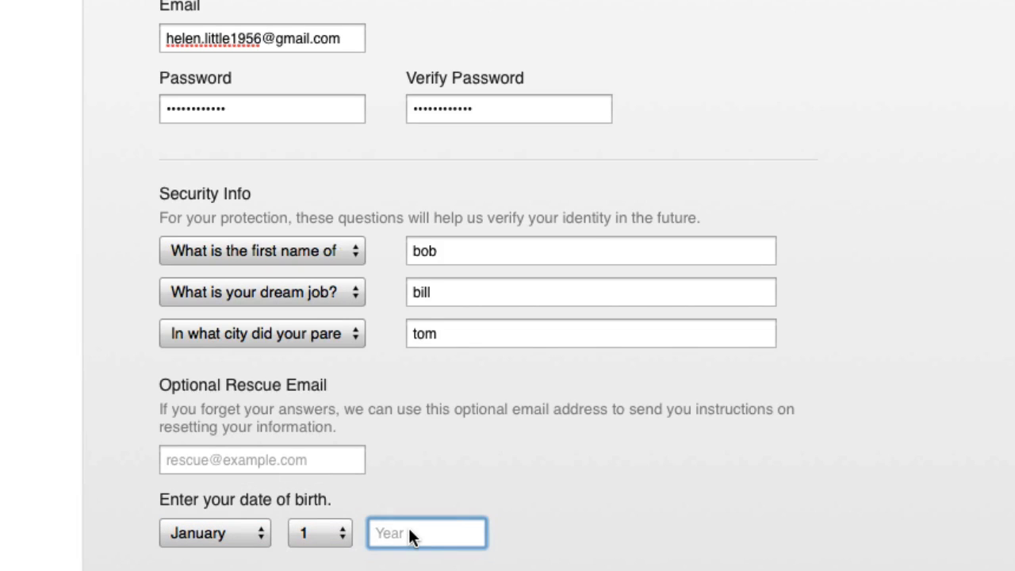
{"action": "type", "text": "1952"}
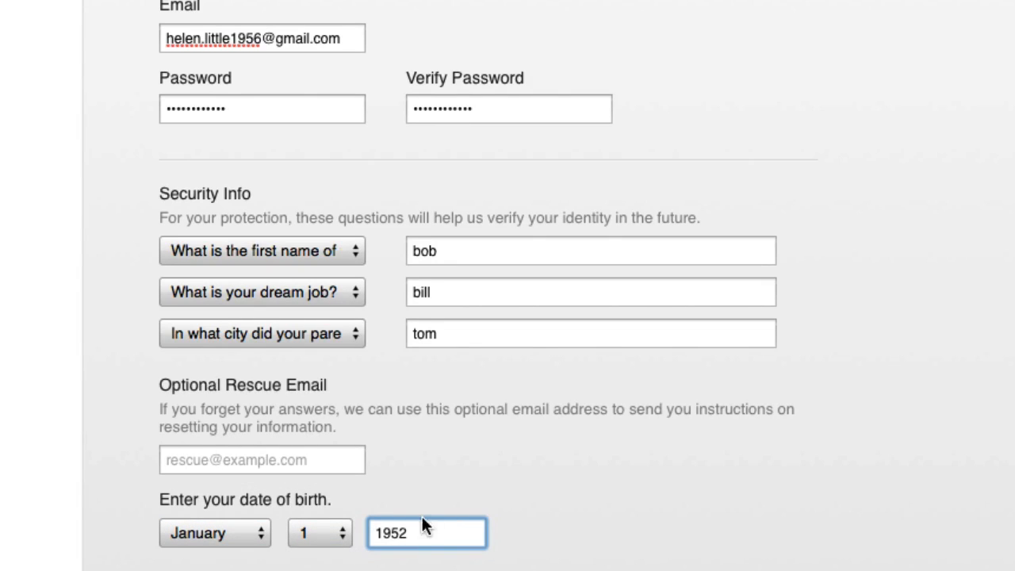
{"action": "scroll", "scroll_direction": "down", "scroll_amount": 3}
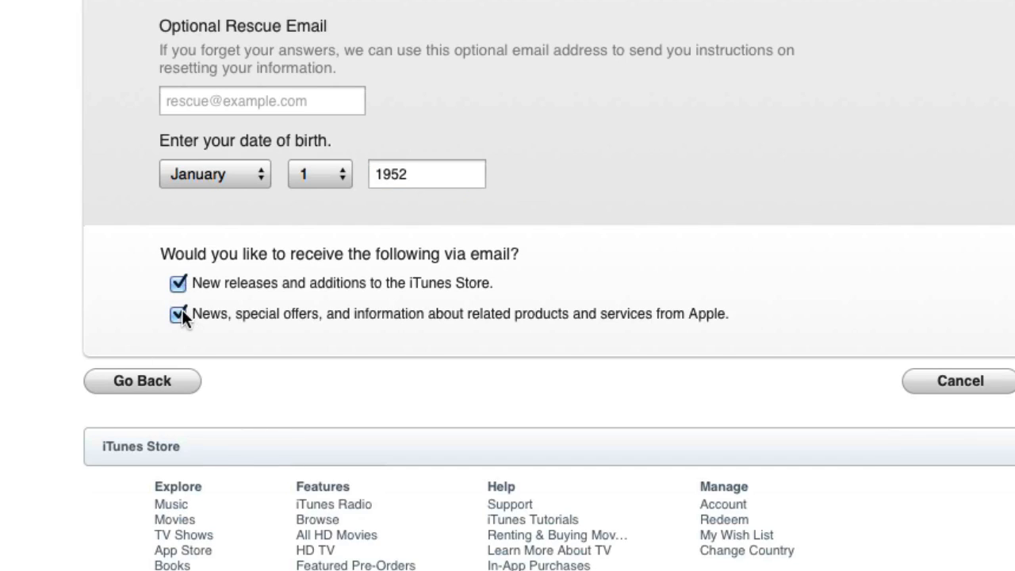
{"action": "left_click", "coordinate": [178, 314]}
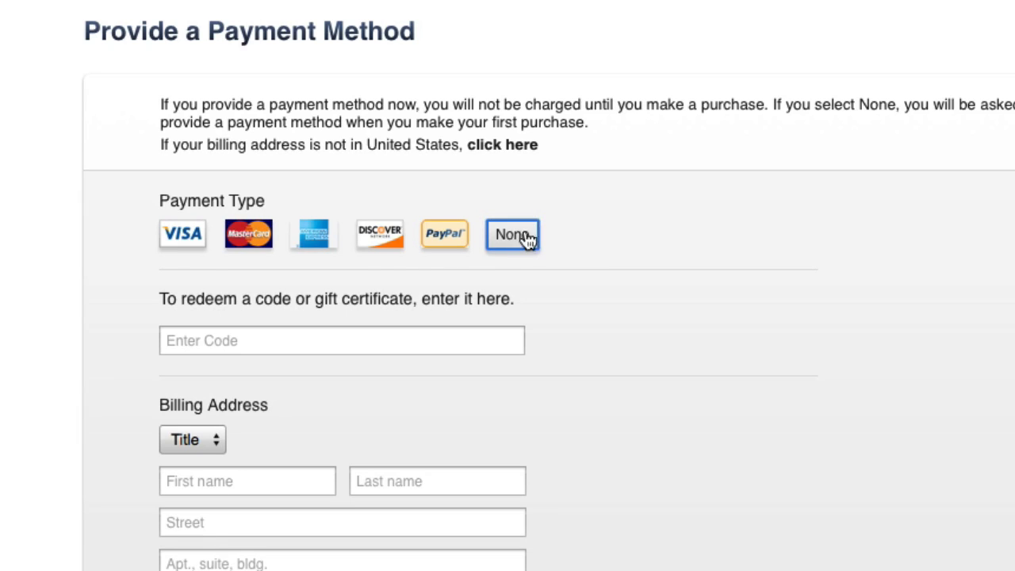
{"action": "mouse_move", "coordinate": [453, 241]}
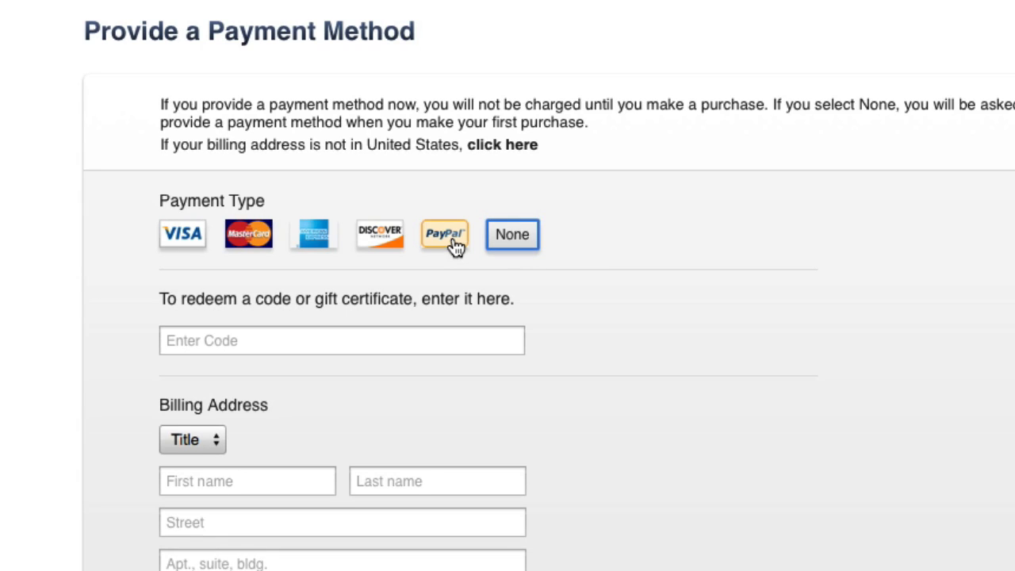
{"action": "mouse_move", "coordinate": [247, 234]}
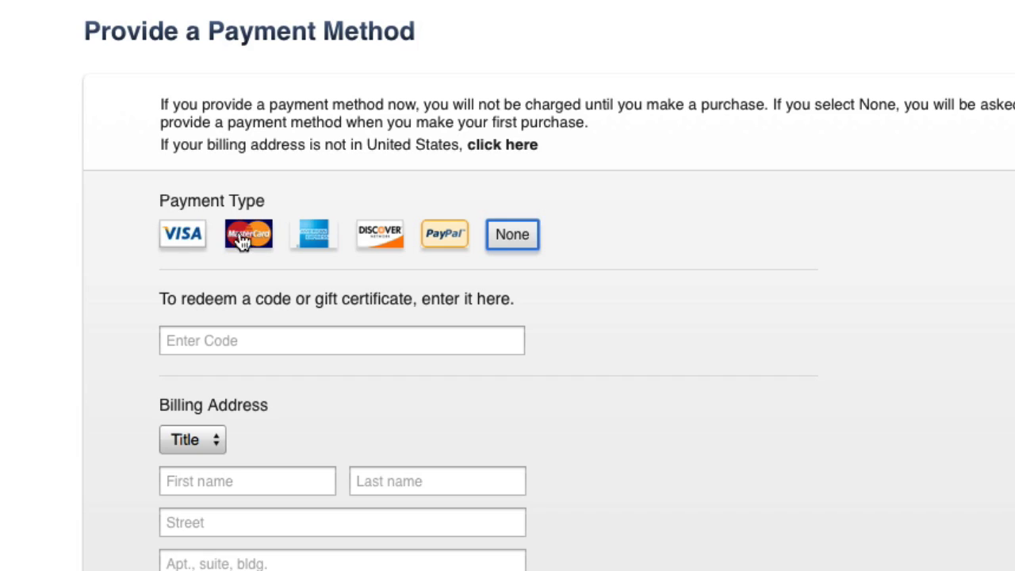
{"action": "mouse_move", "coordinate": [626, 264]}
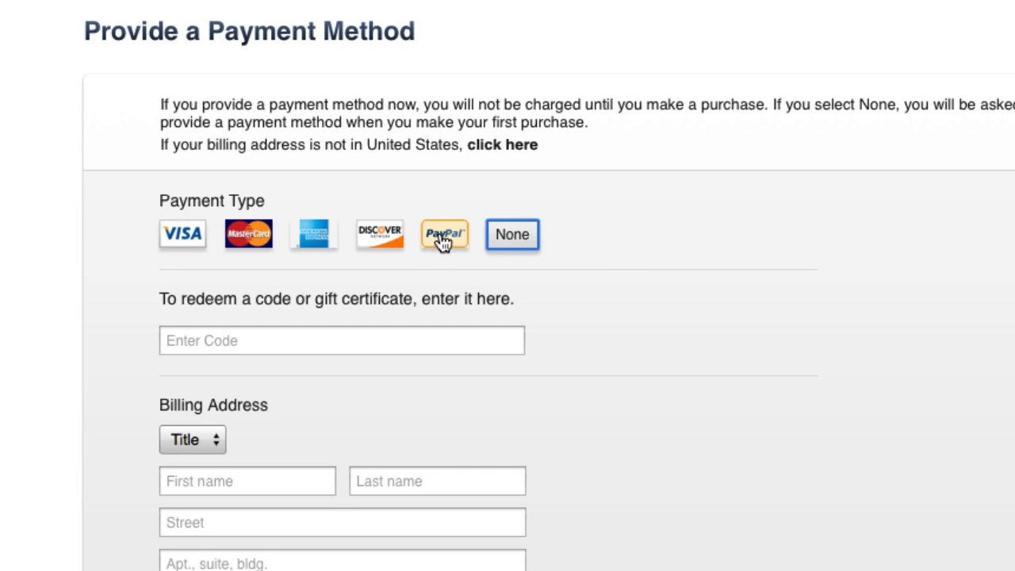
{"action": "mouse_move", "coordinate": [444, 235]}
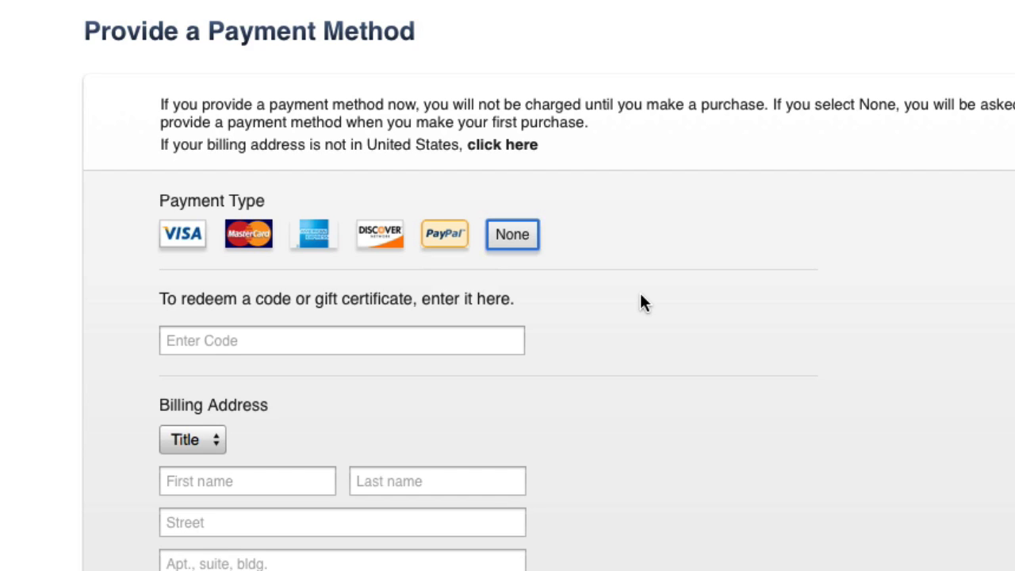
{"action": "mouse_move", "coordinate": [666, 419]}
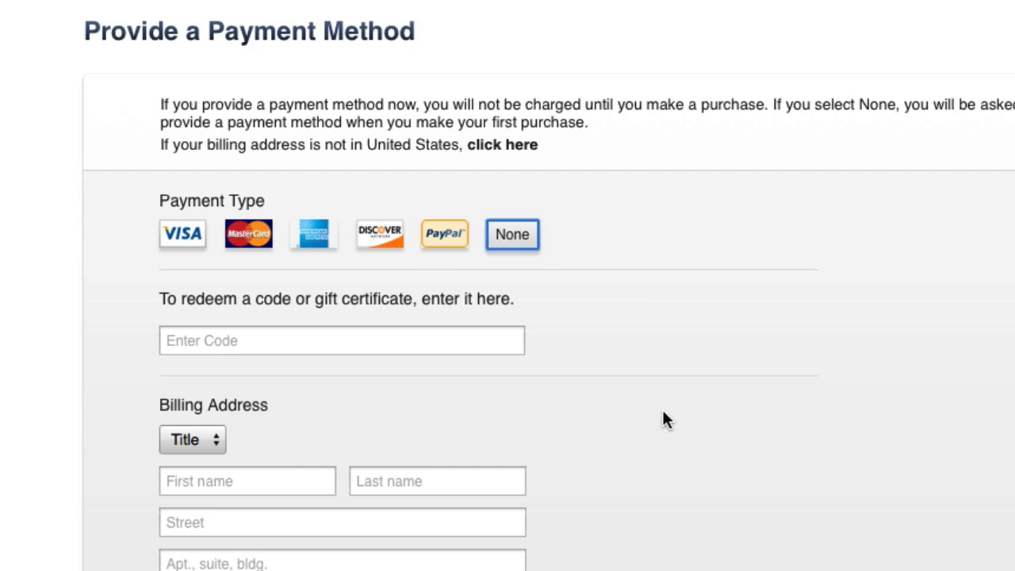
- Choose None as the payment type, leaving billing blank, and reach Verify Your Apple ID
{"action": "scroll", "scroll_direction": "down", "scroll_amount": 3}
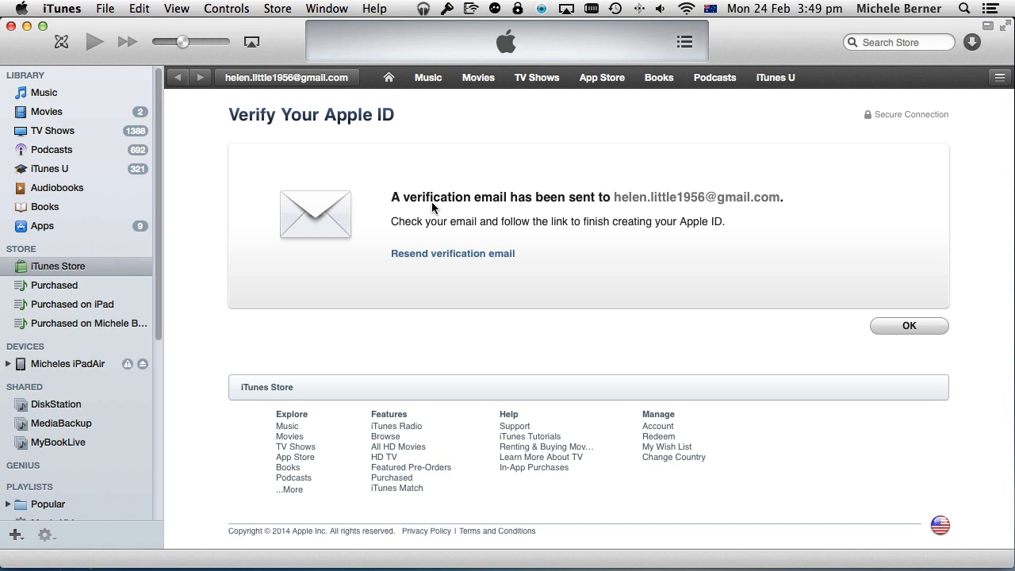
{"action": "mouse_move", "coordinate": [415, 230]}
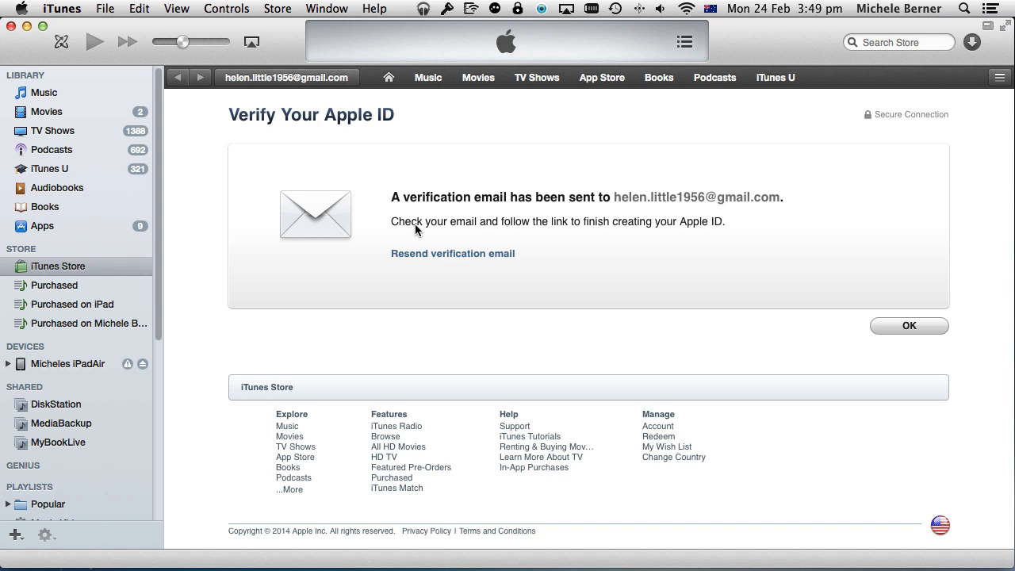
{"action": "mouse_move", "coordinate": [466, 241]}
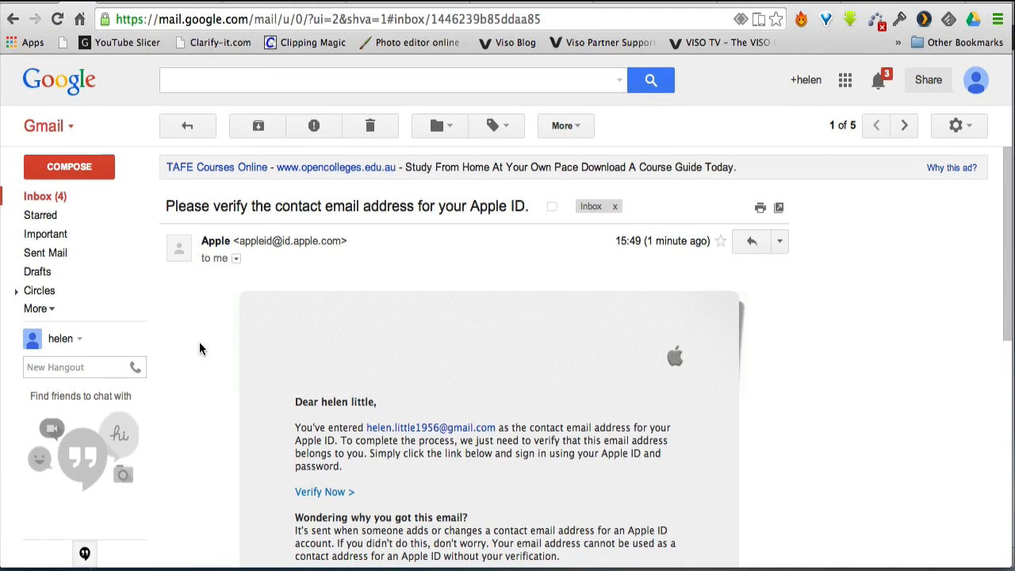
- Follow the emailed verification link and confirm the new Apple ID's email address
{"action": "left_click", "coordinate": [320, 491]}
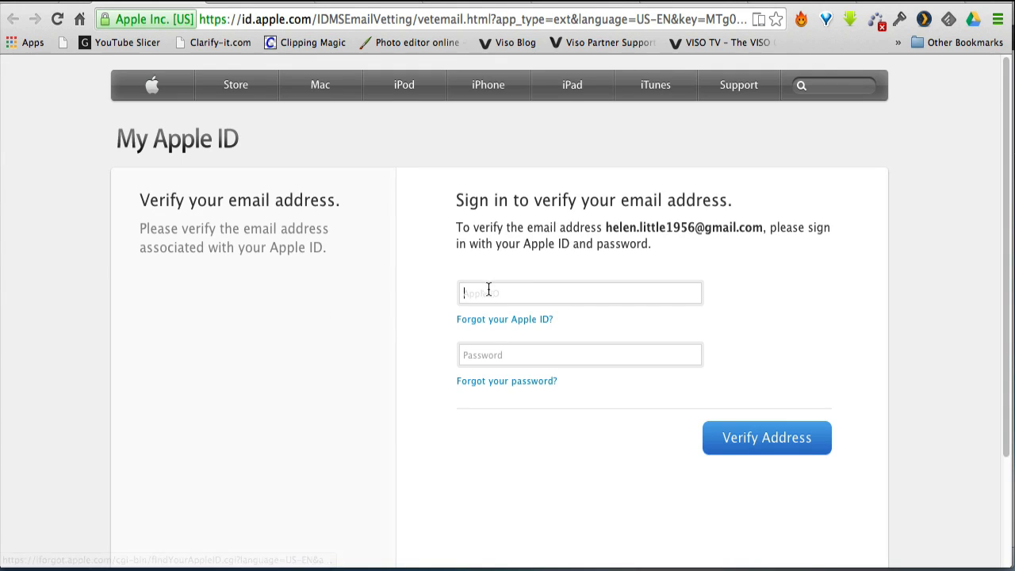
{"action": "mouse_move", "coordinate": [346, 368]}
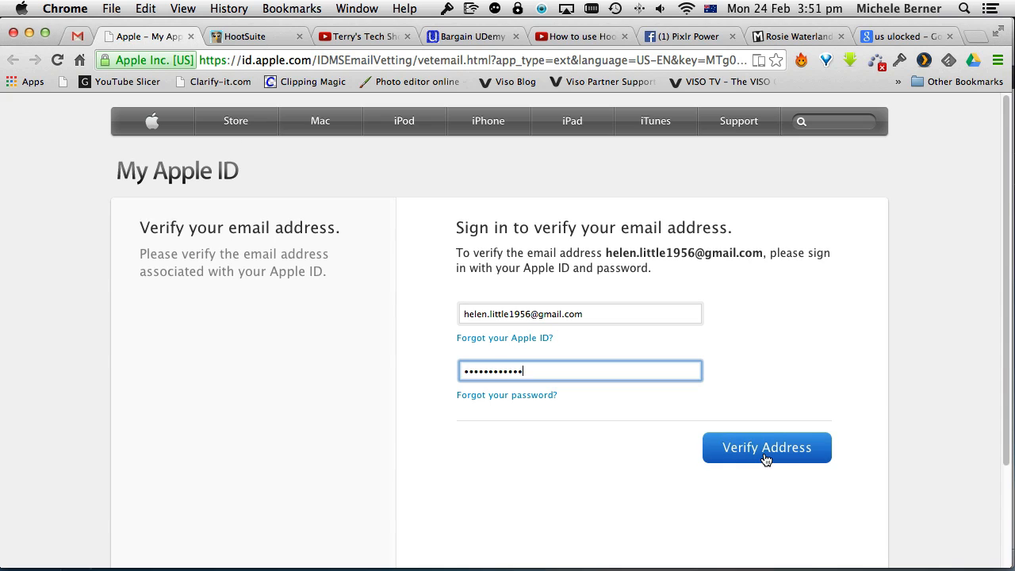
{"action": "left_click", "coordinate": [765, 447]}
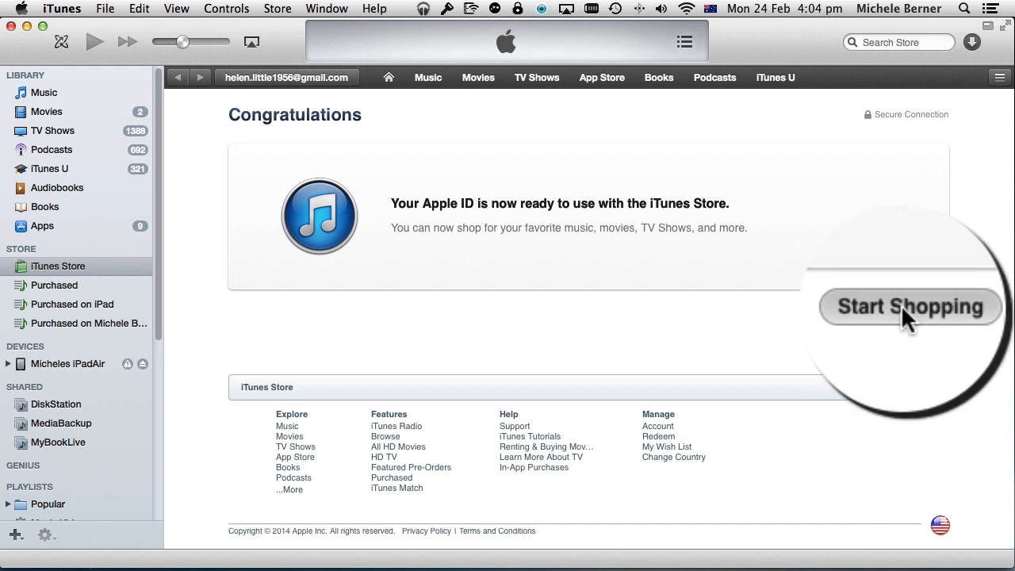
- Begin shopping from the Congratulations page and browse the App Store's Best New Apps
{"action": "left_click", "coordinate": [910, 307]}
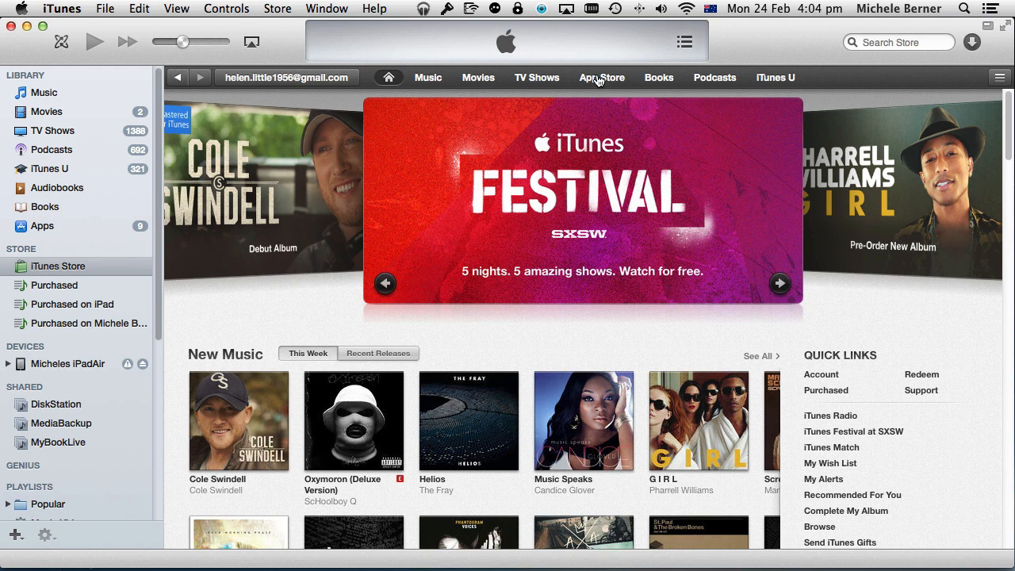
{"action": "left_click", "coordinate": [601, 77]}
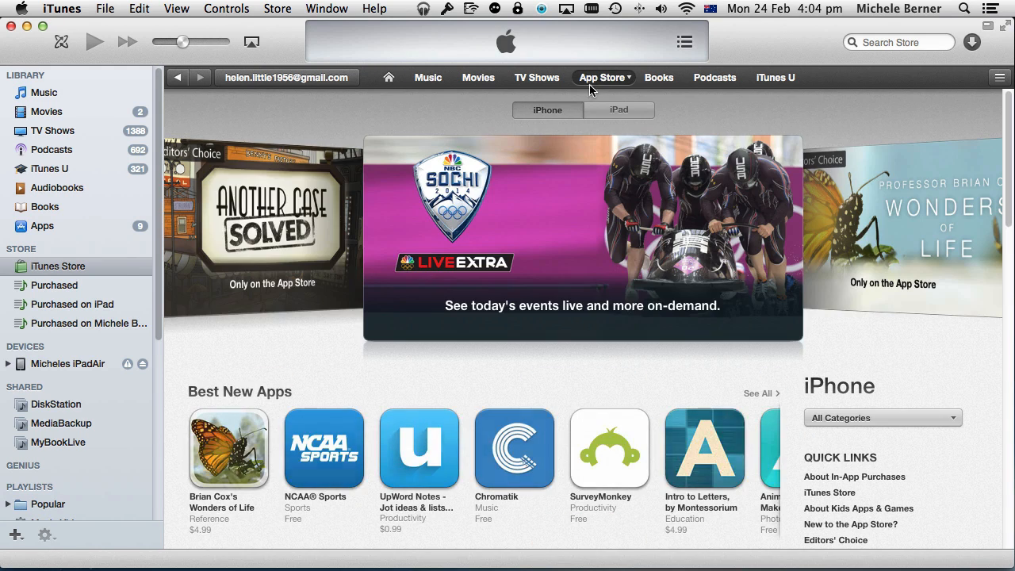
{"action": "scroll", "scroll_direction": "down", "scroll_amount": 3}
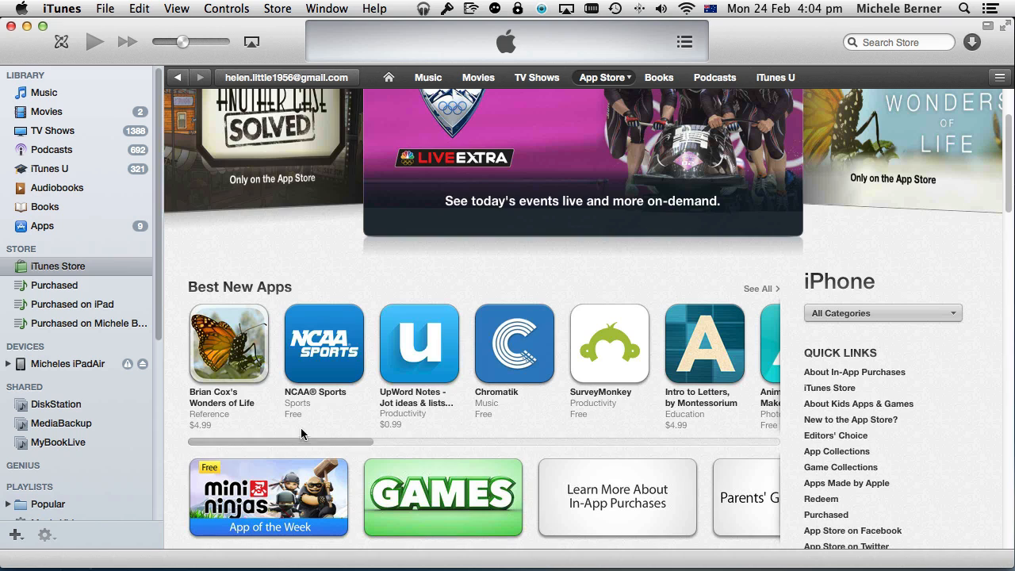
{"action": "left_click", "coordinate": [324, 342]}
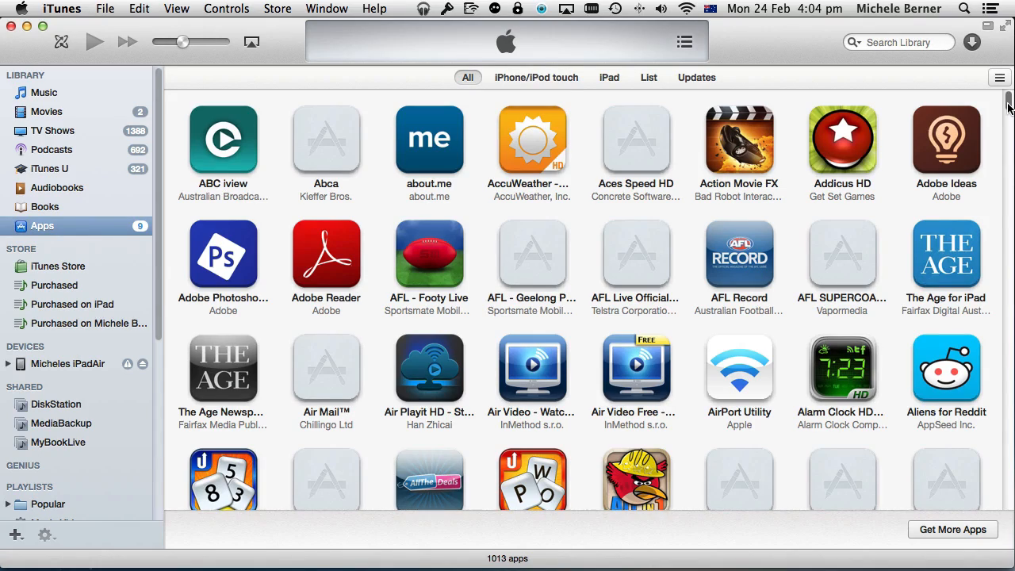
- Locate the free NCAA Sports app in the iTunes Apps library grid
{"action": "scroll", "scroll_direction": "down", "scroll_amount": 3}
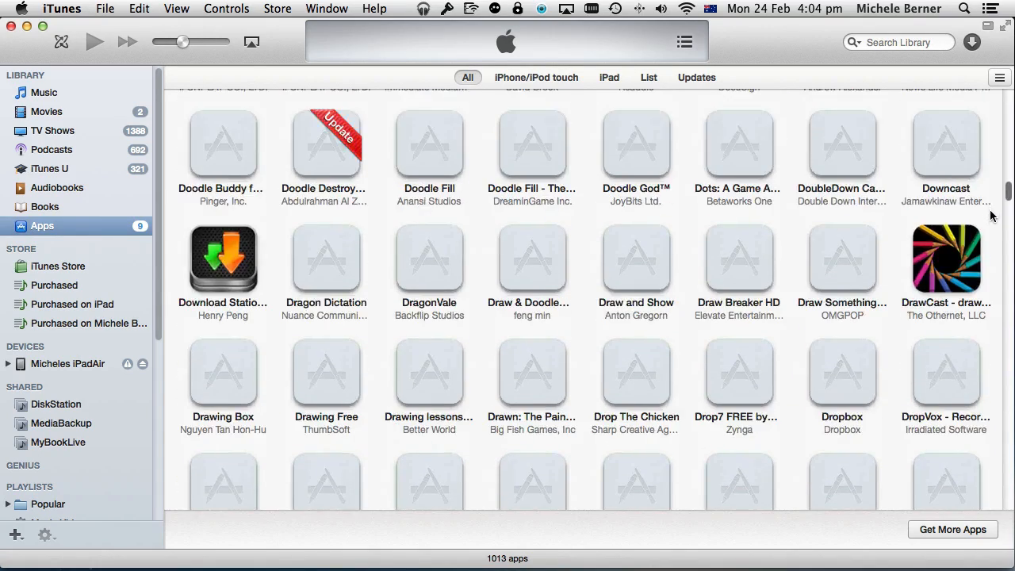
{"action": "scroll", "scroll_direction": "down", "scroll_amount": 3}
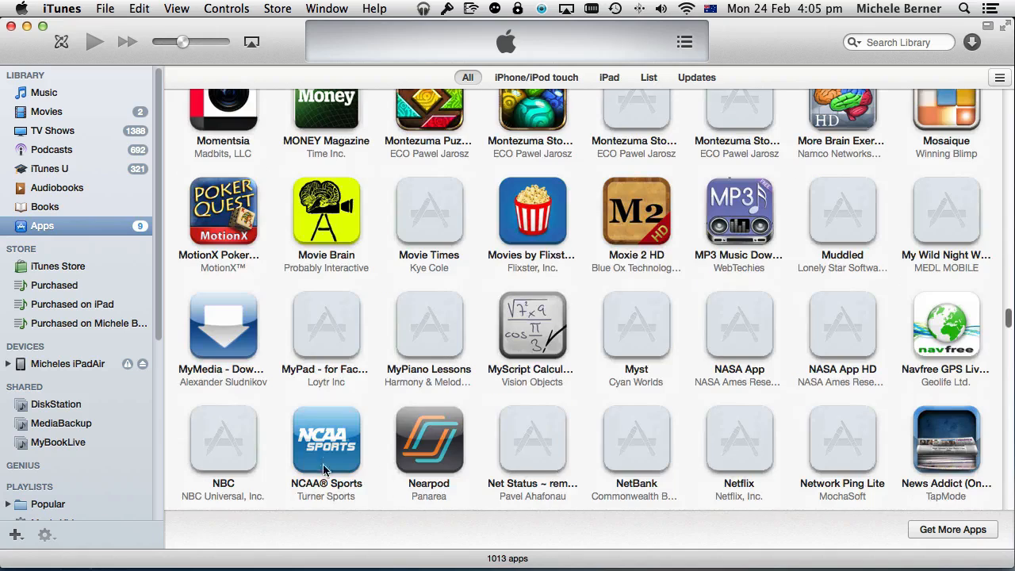
{"action": "left_click", "coordinate": [327, 439]}
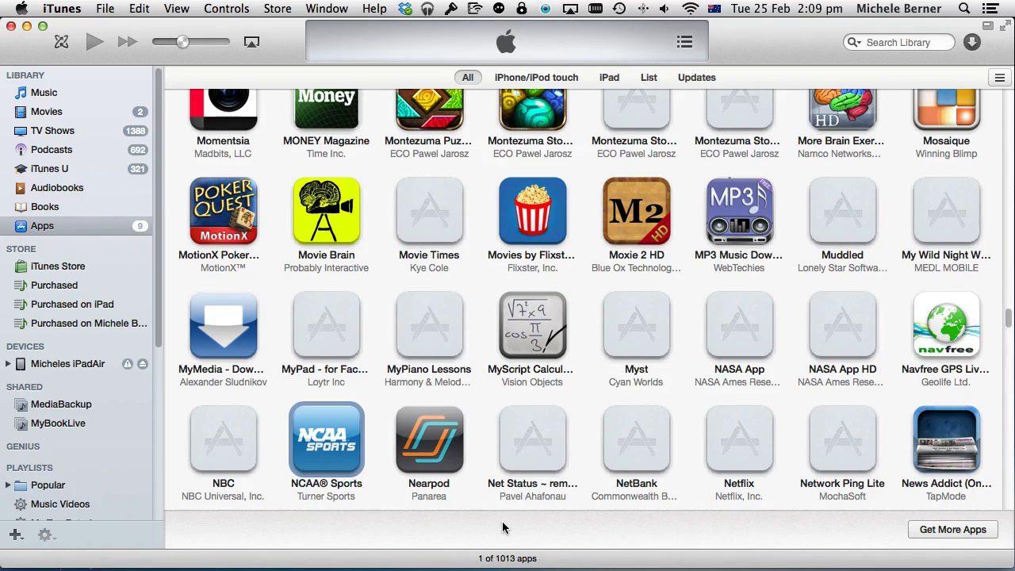
{"action": "mouse_move", "coordinate": [320, 440]}
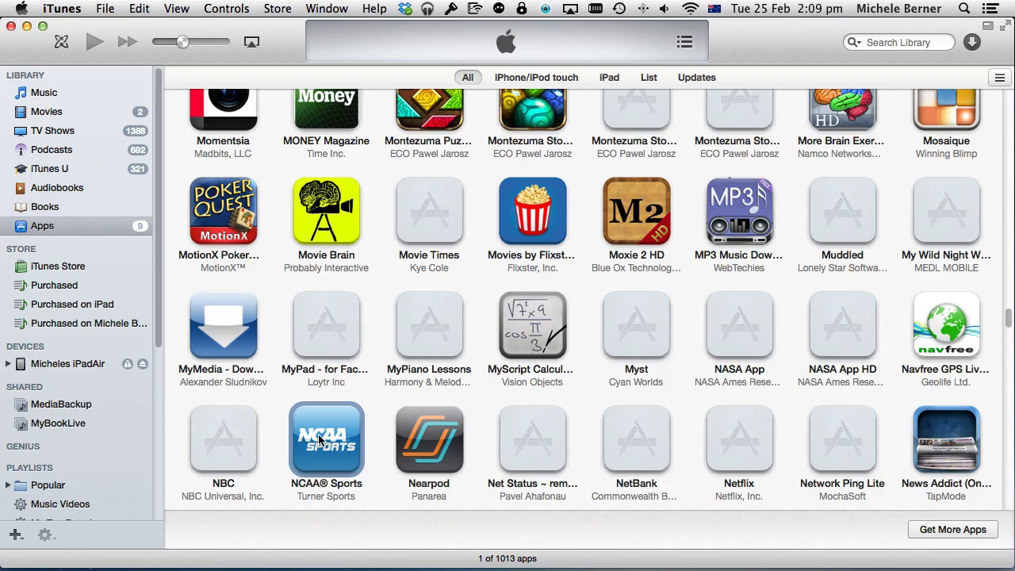
{"action": "mouse_move", "coordinate": [318, 442]}
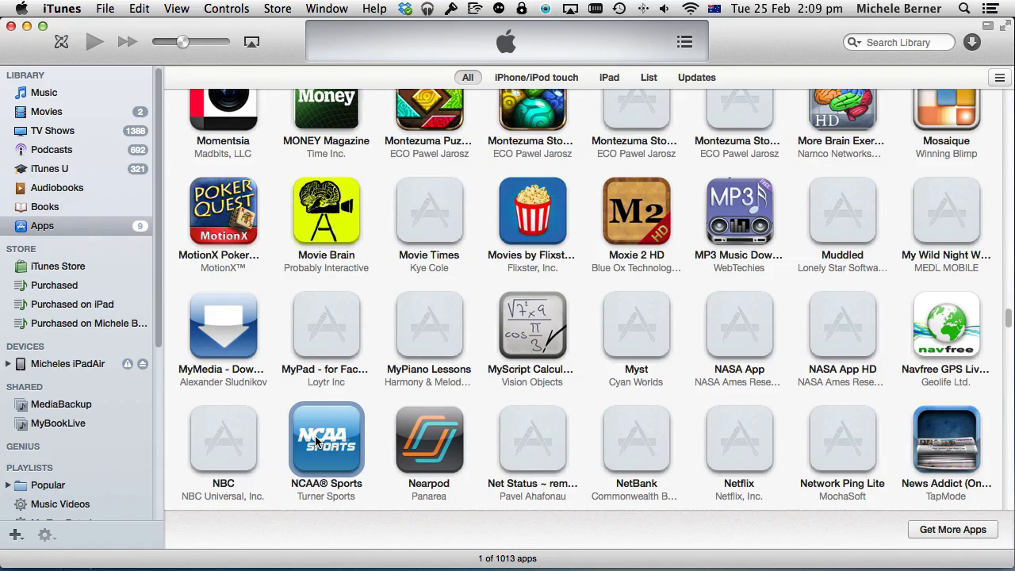
{"action": "mouse_move", "coordinate": [287, 400]}
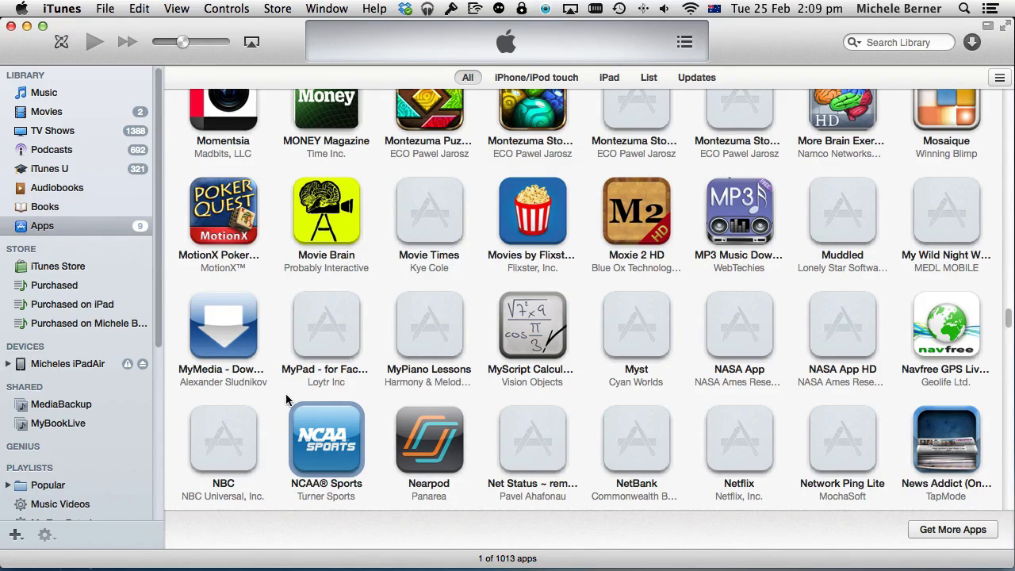
{"action": "mouse_move", "coordinate": [650, 229]}
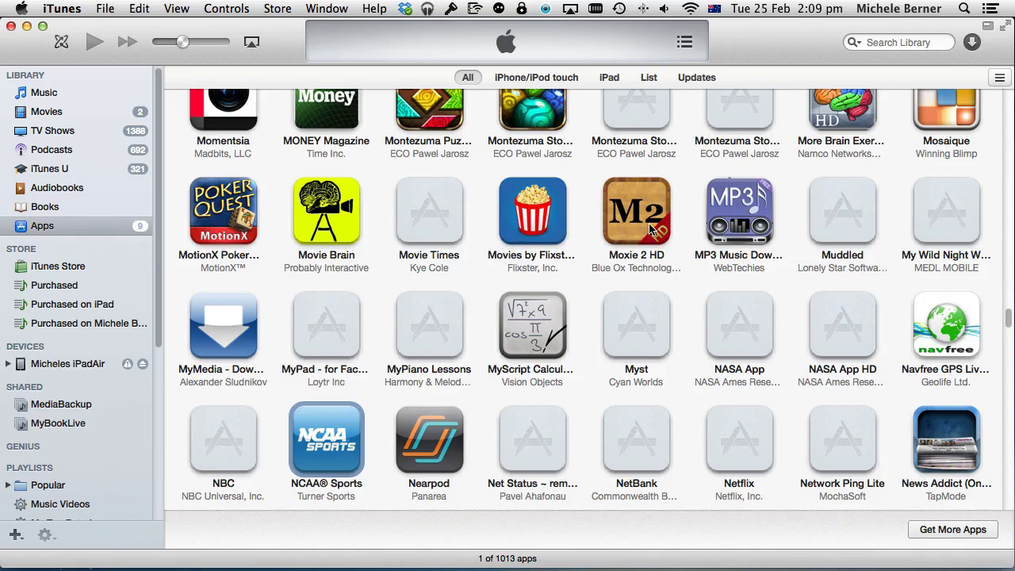
{"action": "mouse_move", "coordinate": [722, 230]}
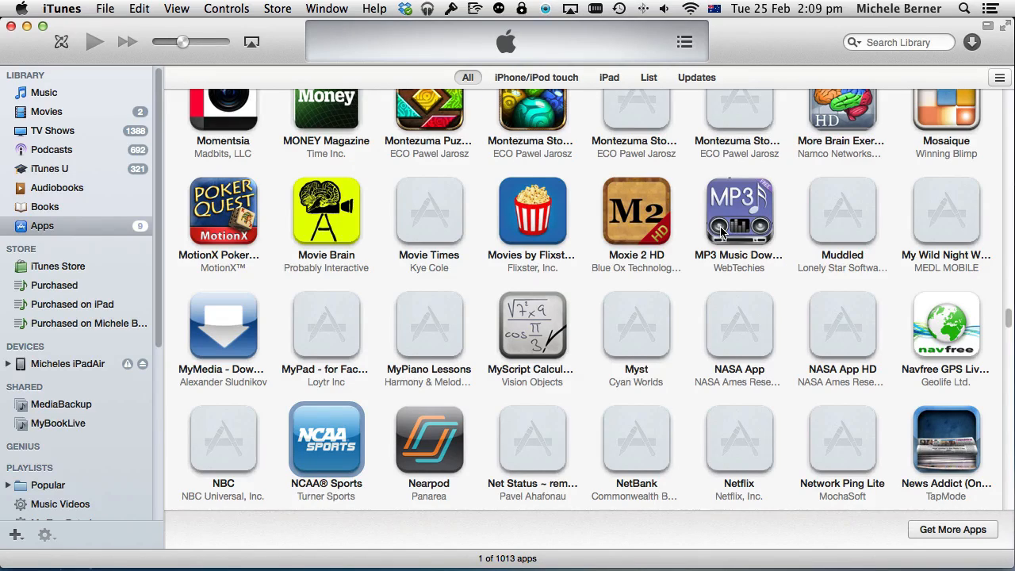
{"action": "mouse_move", "coordinate": [336, 441]}
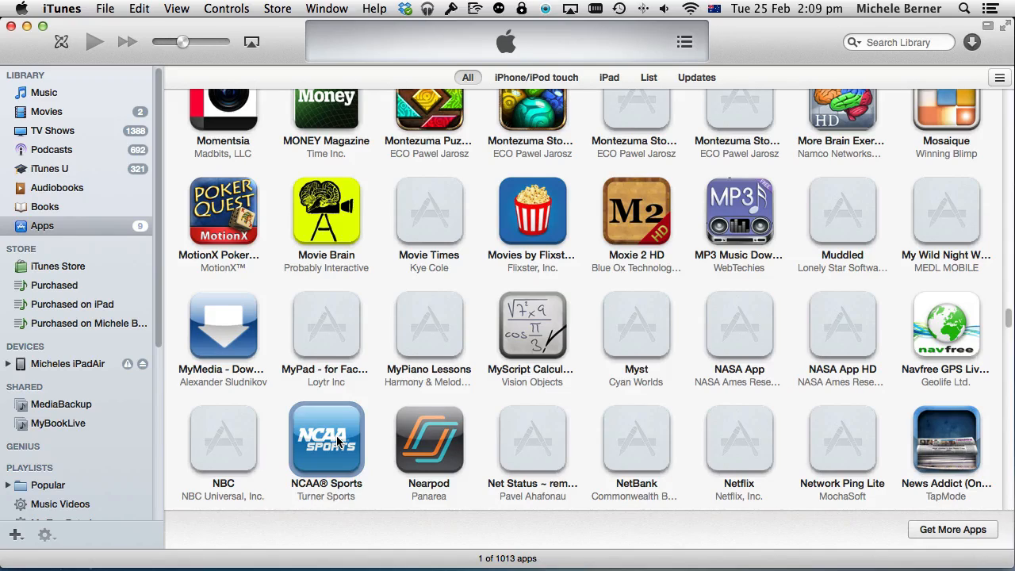
{"action": "mouse_move", "coordinate": [203, 445]}
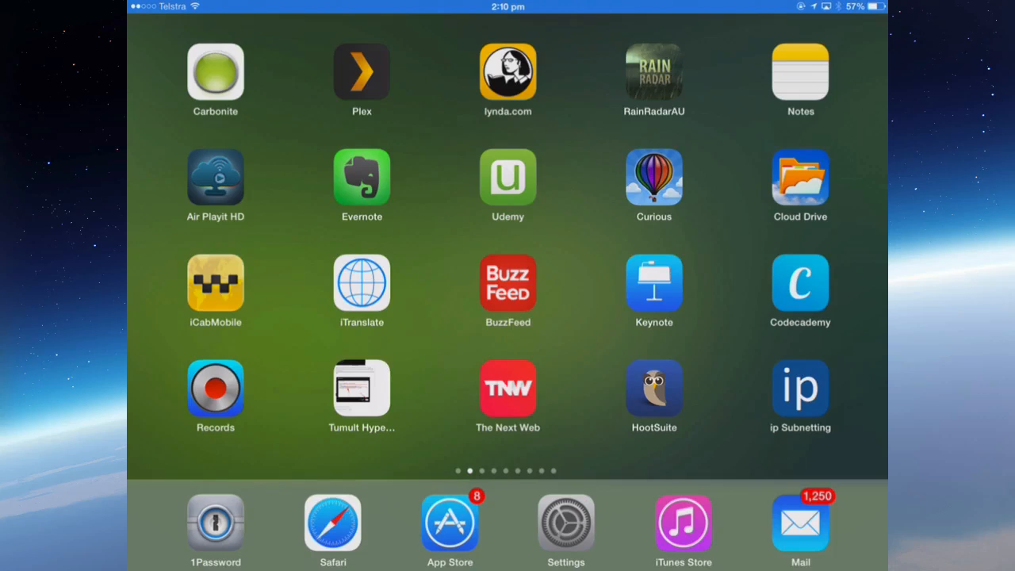
{"action": "left_click", "coordinate": [564, 522]}
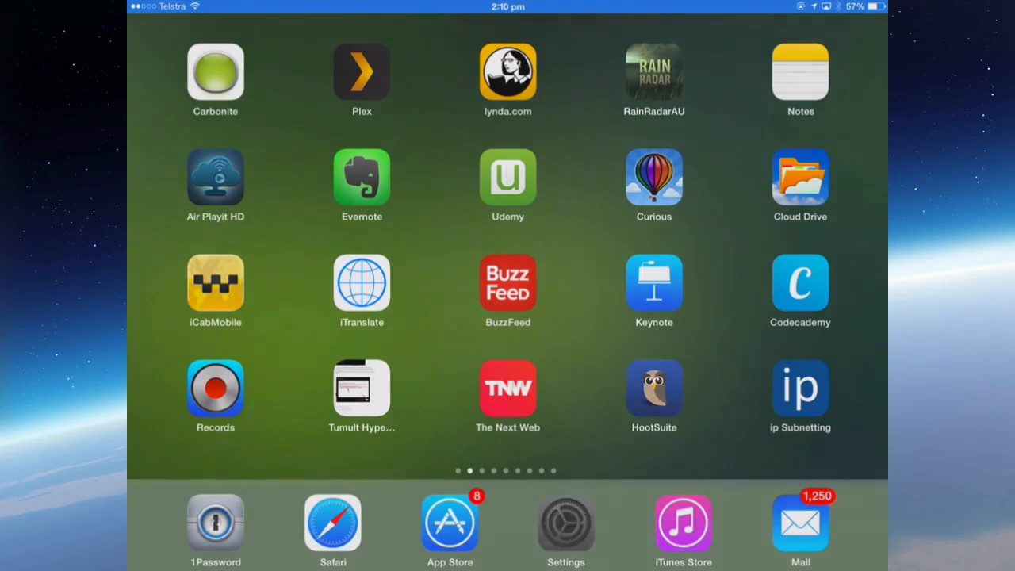
{"action": "left_click", "coordinate": [565, 522]}
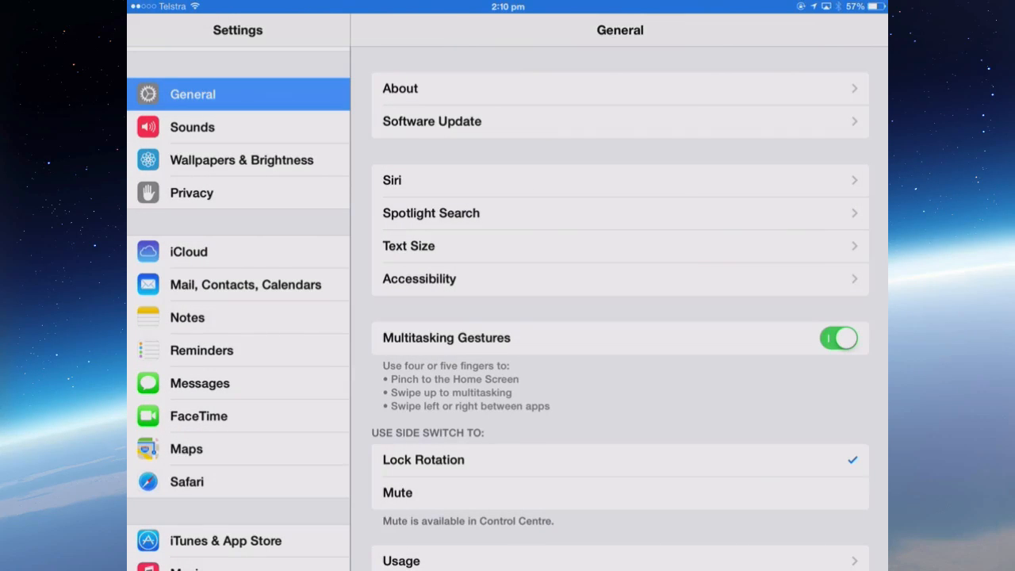
{"action": "scroll", "scroll_direction": "down", "scroll_amount": 3}
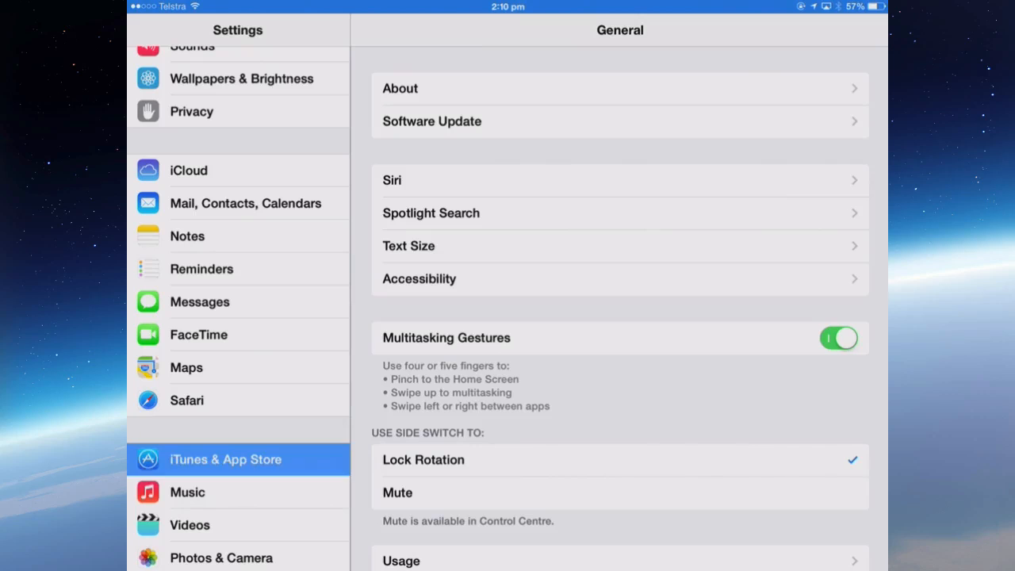
{"action": "left_click", "coordinate": [225, 460]}
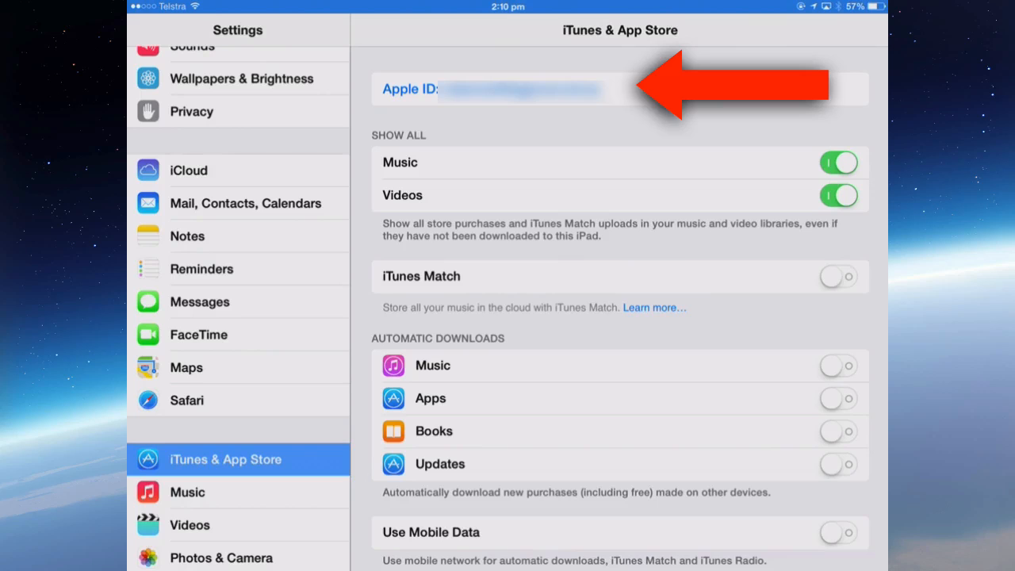
{"action": "left_click", "coordinate": [492, 89]}
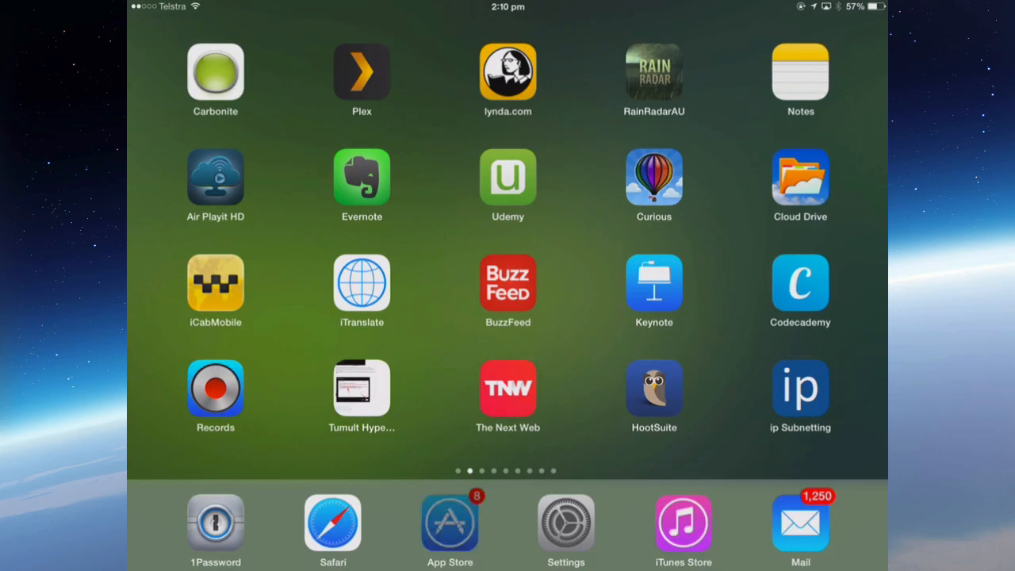
- Sign the current Apple ID out of the iPad App Store from the Featured page
{"action": "left_click", "coordinate": [450, 523]}
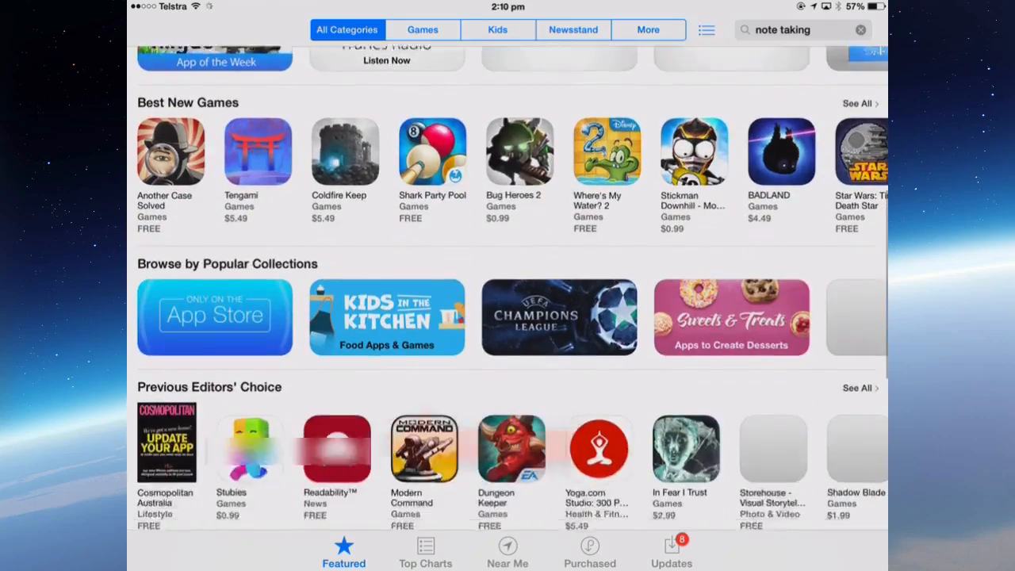
{"action": "scroll", "scroll_direction": "down", "scroll_amount": 3}
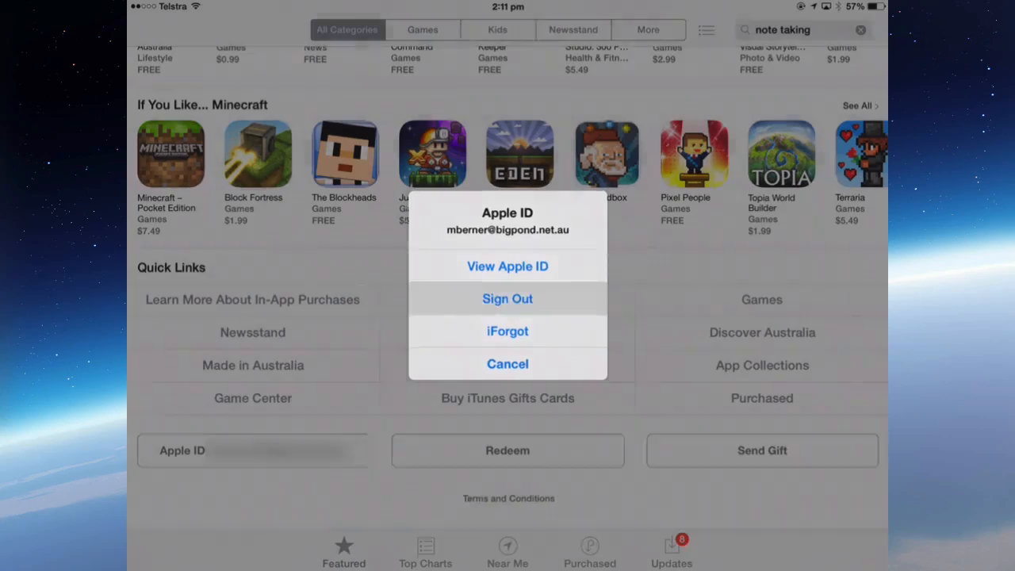
{"action": "left_click", "coordinate": [507, 363]}
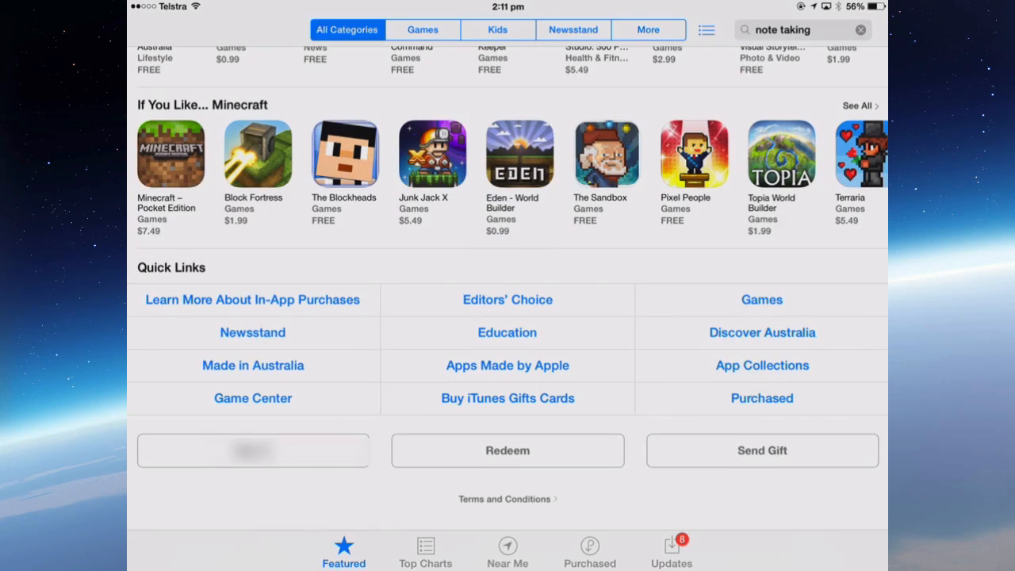
- Sign in with the existing US Apple ID and accept switching to the U.S. store
{"action": "left_click", "coordinate": [252, 450]}
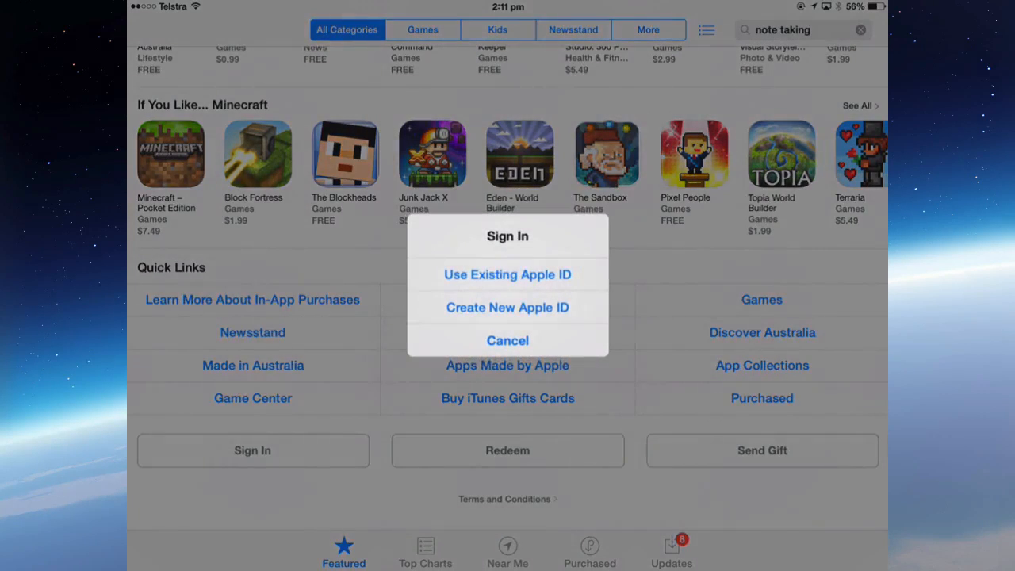
{"action": "left_click", "coordinate": [508, 275]}
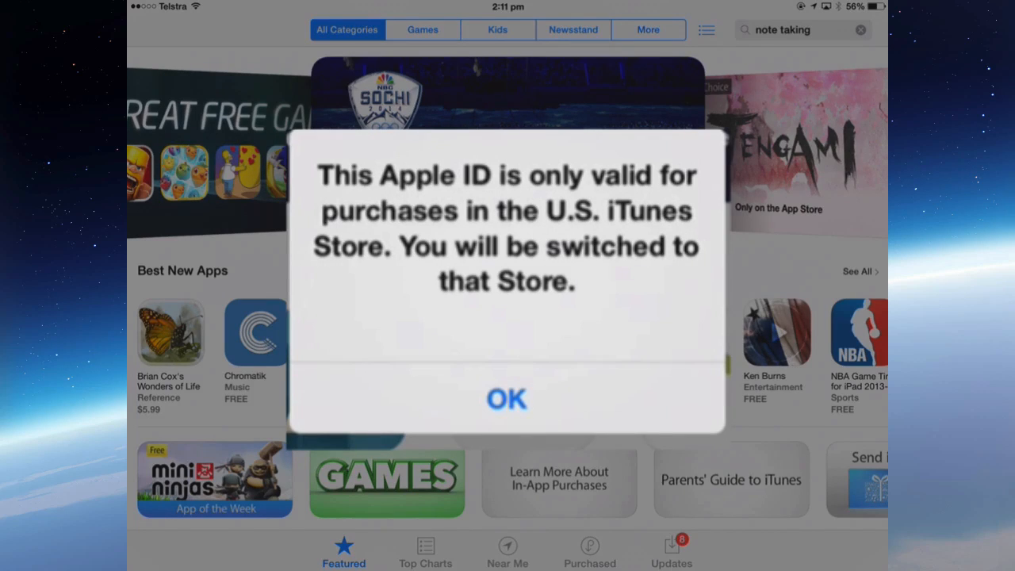
{"action": "left_click", "coordinate": [508, 400]}
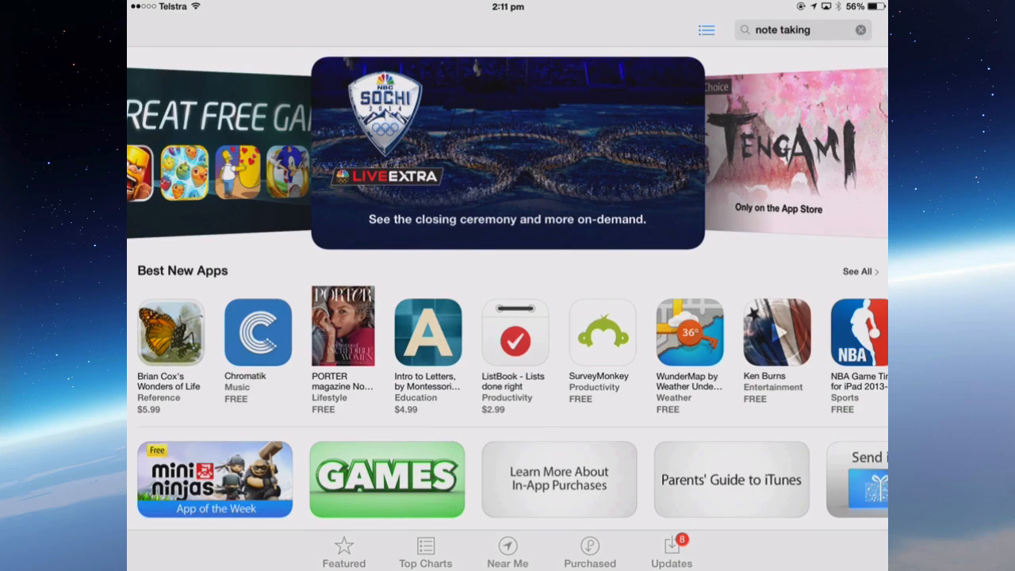
- Search the U.S. store for Netflix via the 'net' suggestion
{"action": "left_click", "coordinate": [793, 29]}
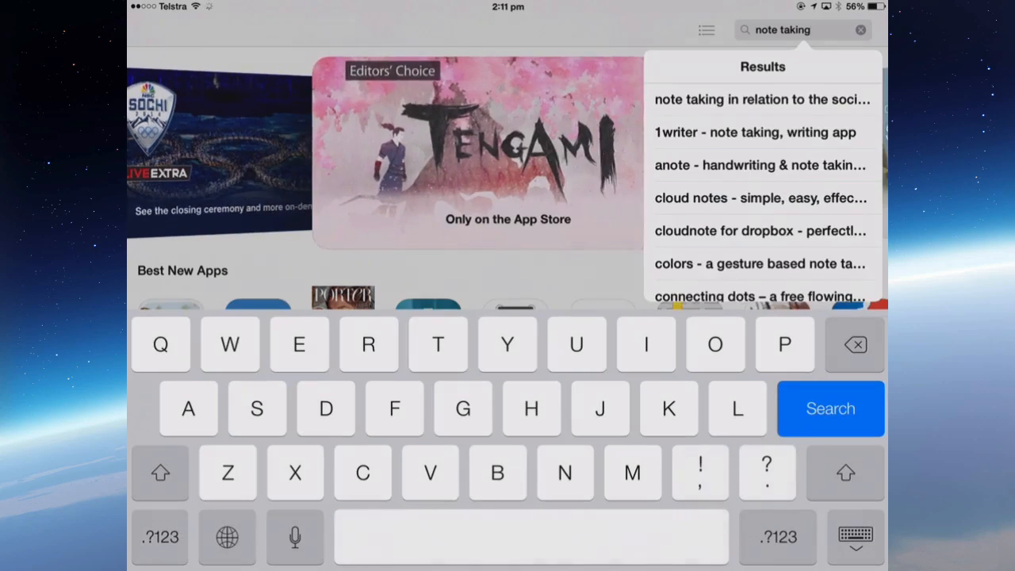
{"action": "type", "text": "netflix"}
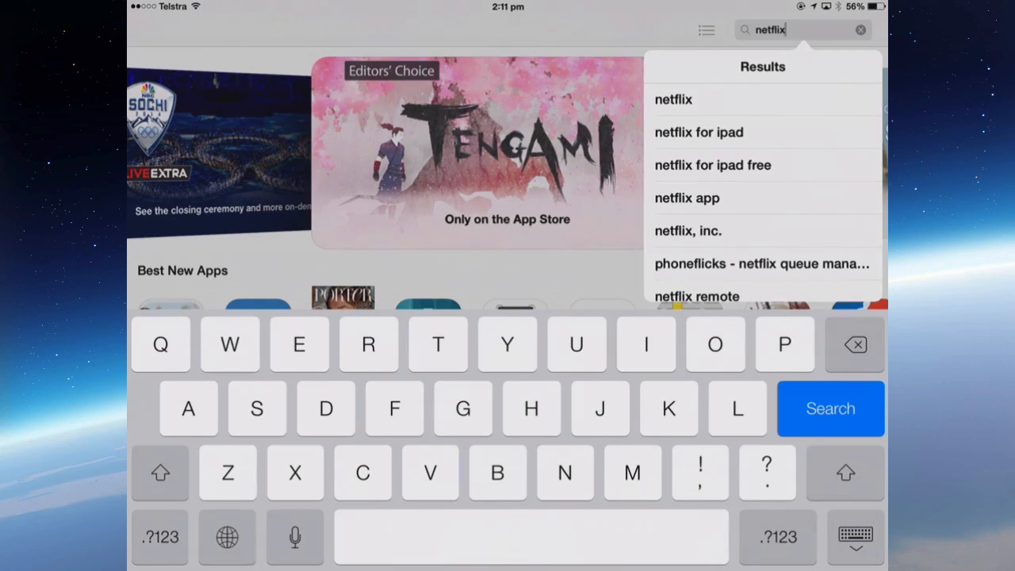
{"action": "left_click", "coordinate": [697, 133]}
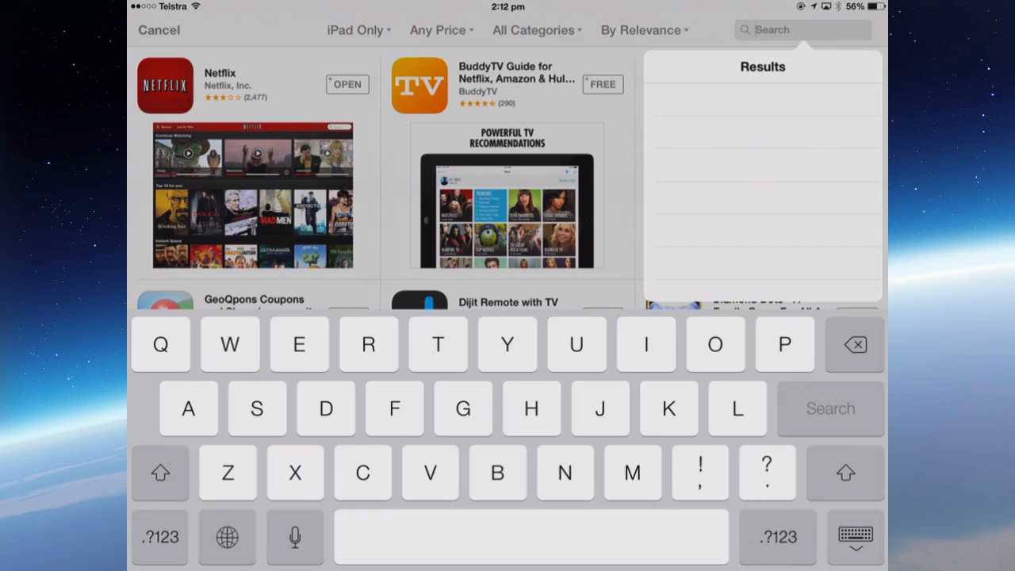
- Search for NBC and then Crackle, showing Crackle – Movies & TV as installed
{"action": "type", "text": "nbc"}
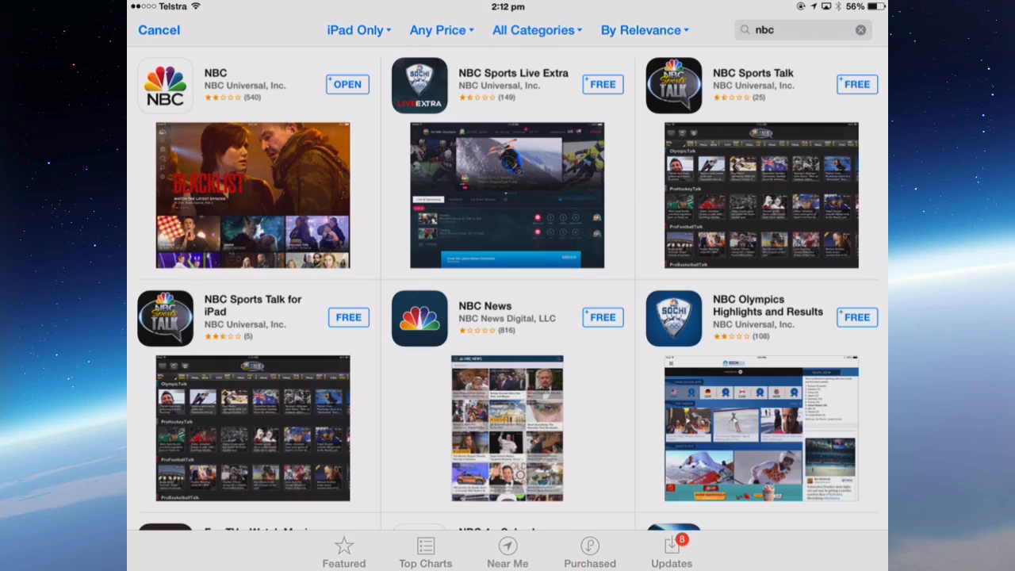
{"action": "type", "text": "crackle"}
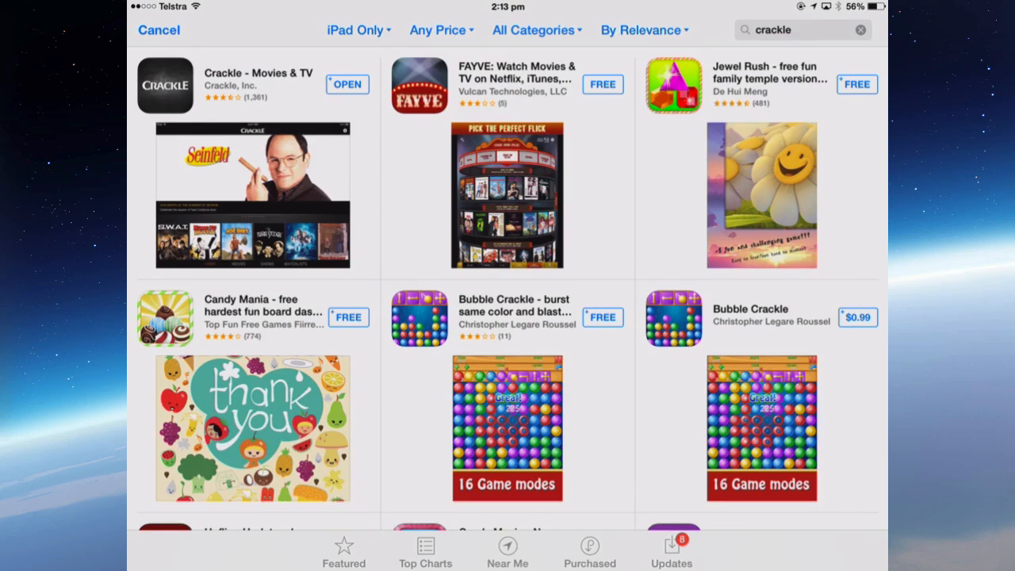
{"action": "left_click", "coordinate": [856, 317]}
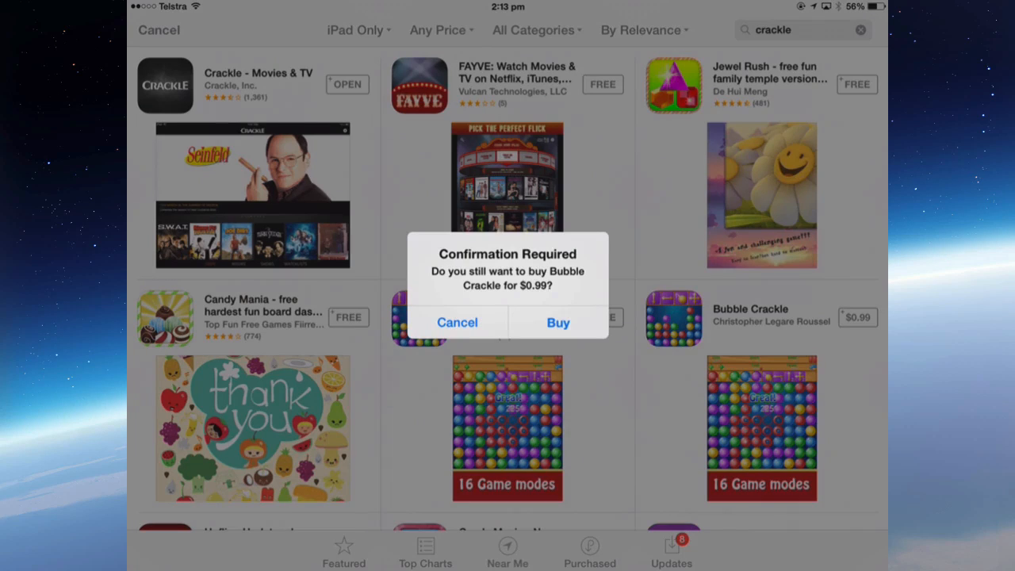
{"action": "left_click", "coordinate": [558, 321]}
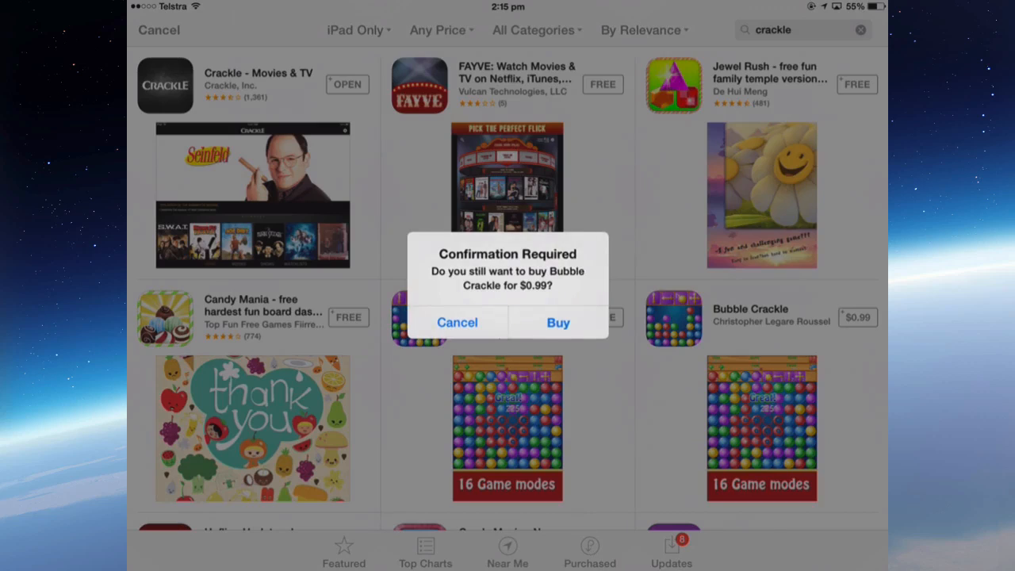
{"action": "left_click", "coordinate": [457, 322]}
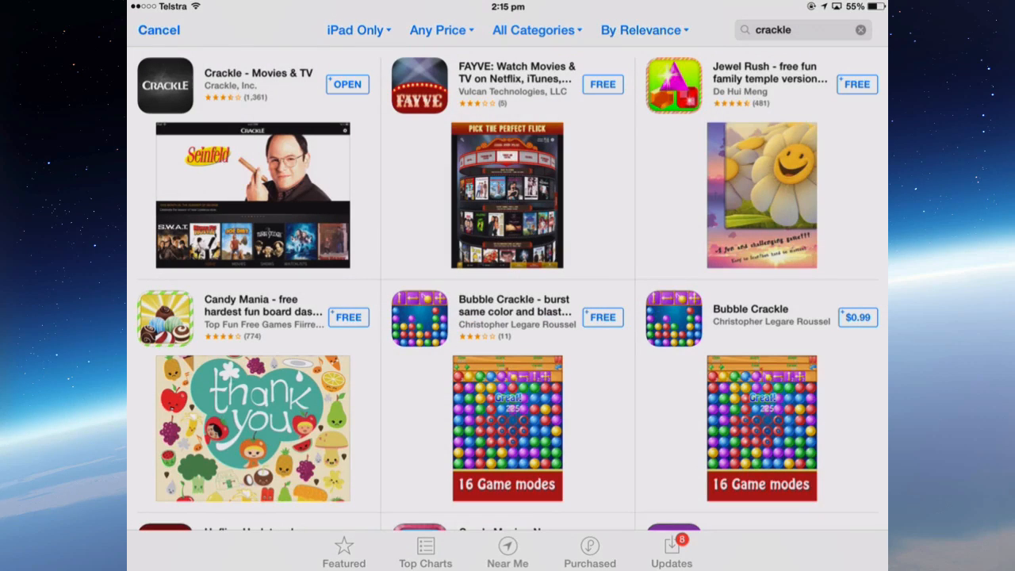
- Review the 13 available app updates, then return to the iPad home screen
{"action": "left_click", "coordinate": [671, 552]}
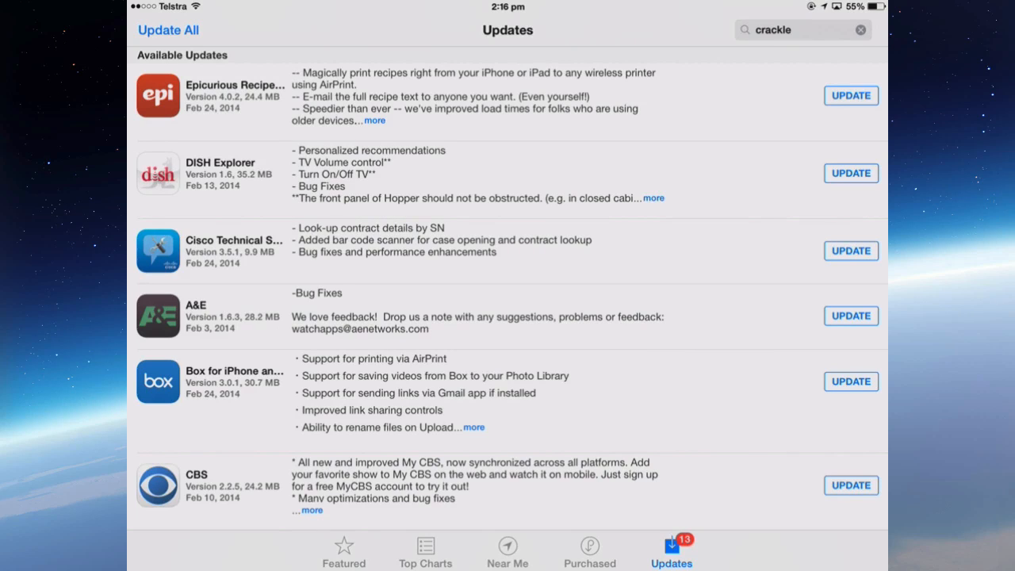
{"action": "left_click", "coordinate": [850, 315]}
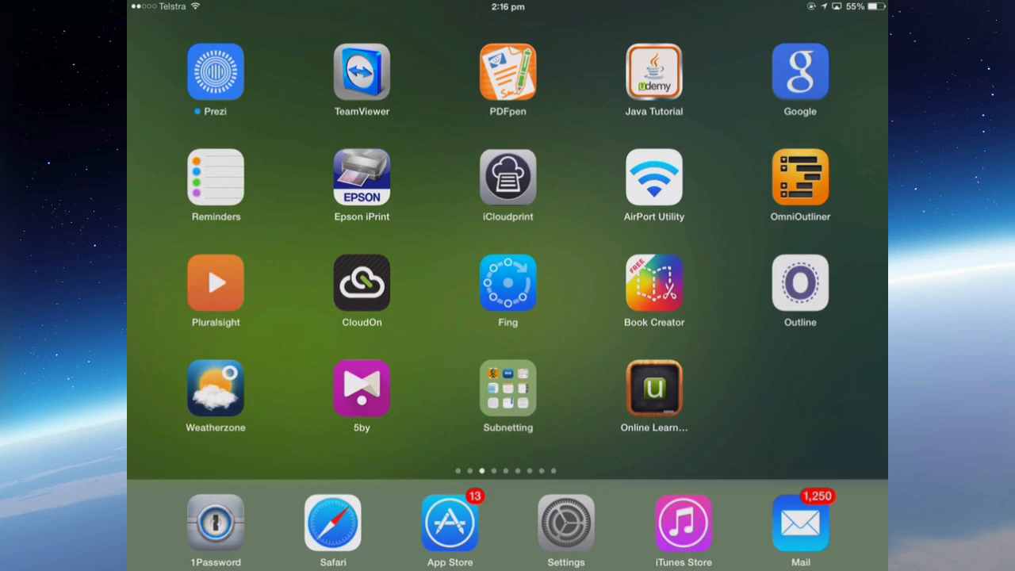
{"action": "left_click", "coordinate": [564, 521]}
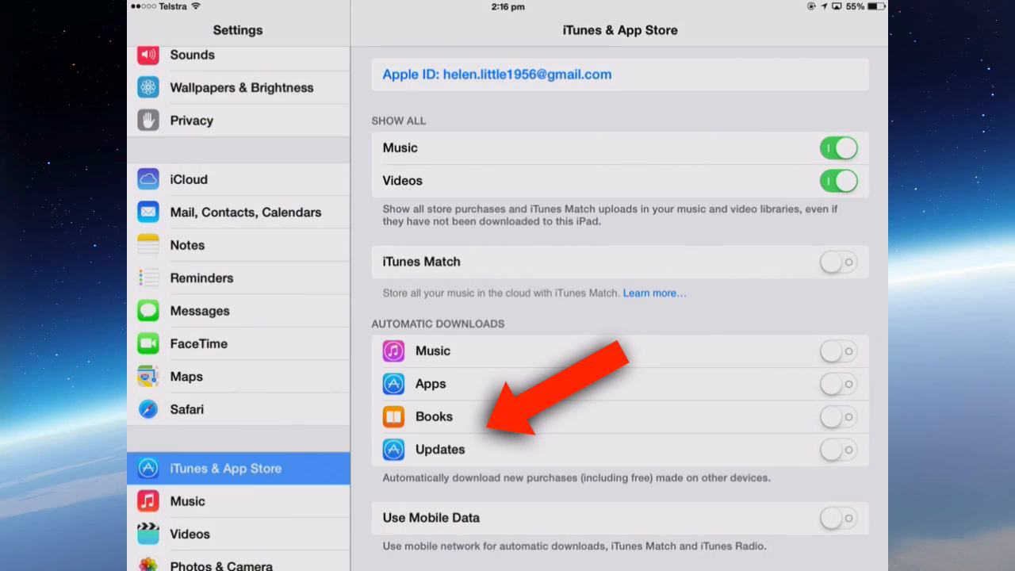
{"action": "left_click", "coordinate": [837, 450]}
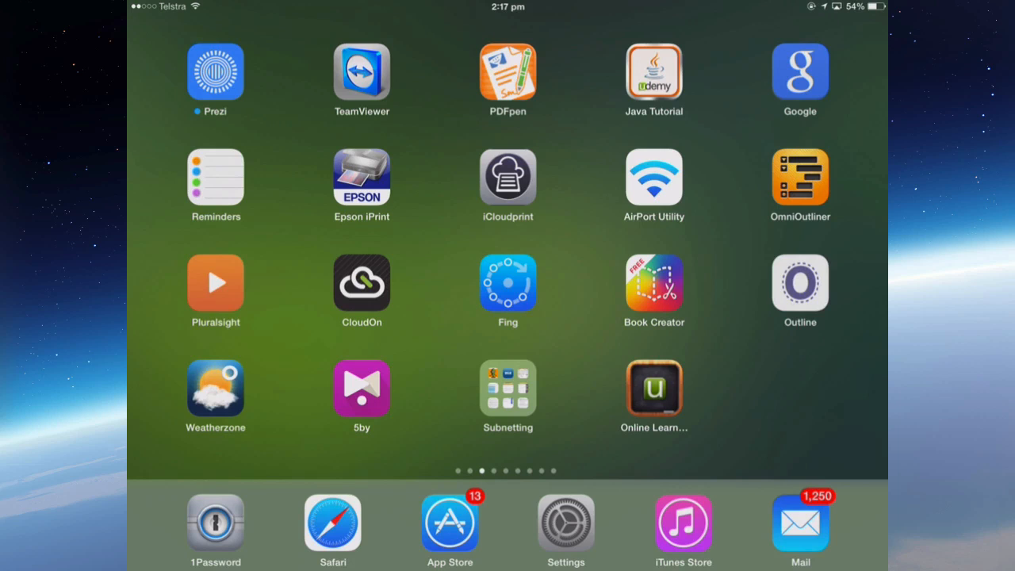
- Re-download NCAA Sports from the Purchased list, then return to Featured
{"action": "left_click", "coordinate": [450, 522]}
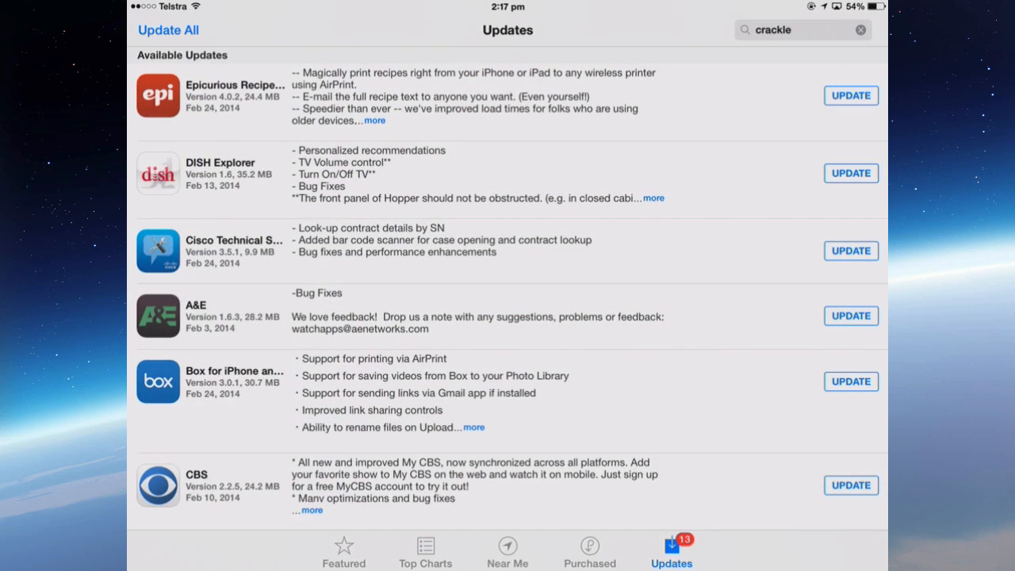
{"action": "left_click", "coordinate": [590, 551]}
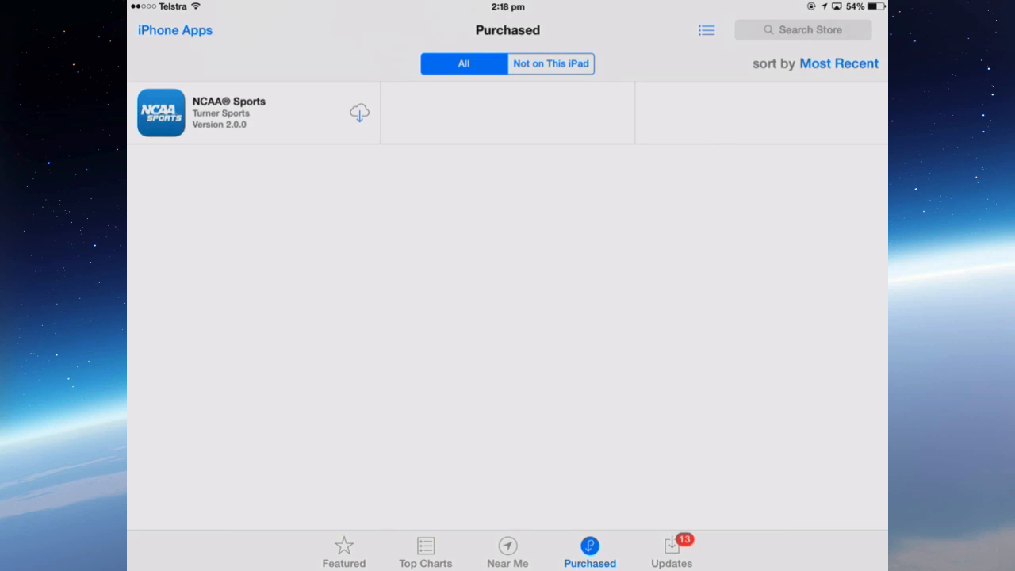
{"action": "left_click", "coordinate": [359, 111]}
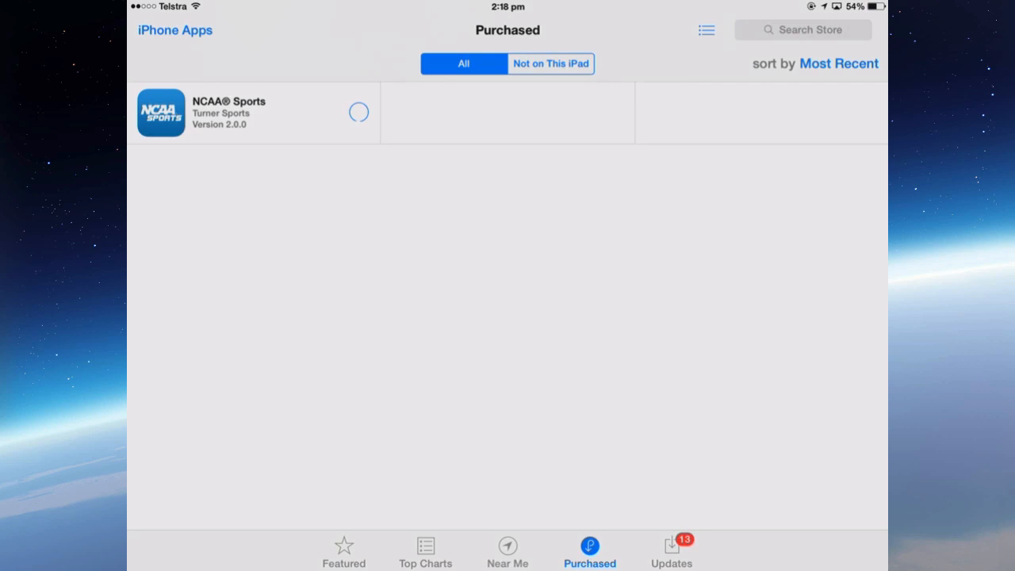
{"action": "left_click", "coordinate": [358, 111]}
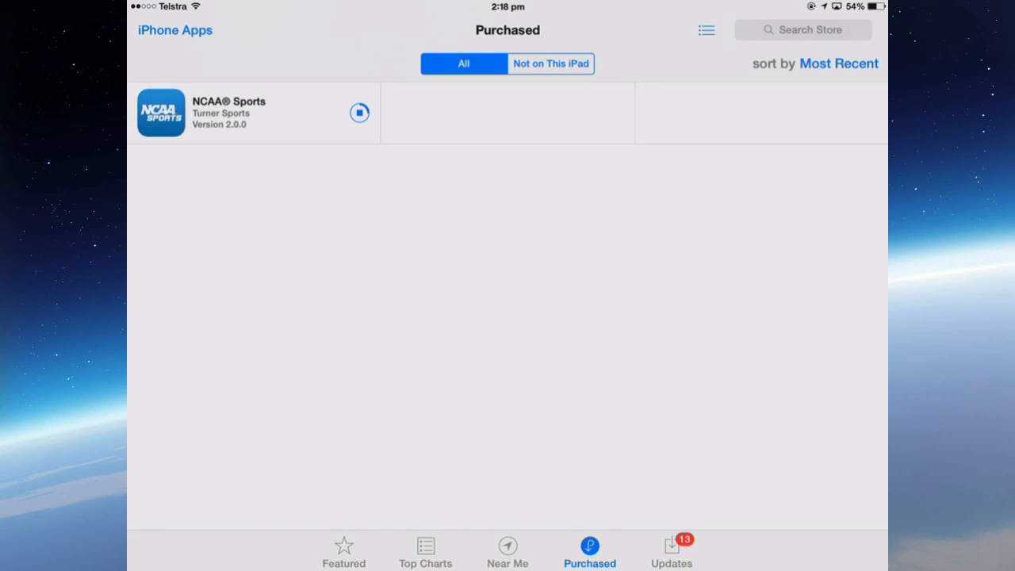
{"action": "key", "text": "home"}
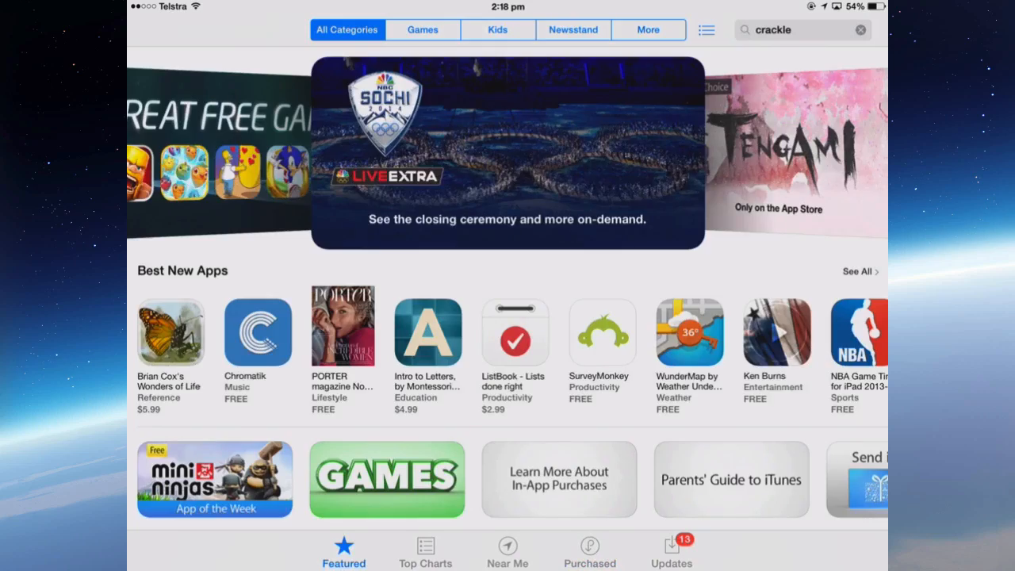
- Sign out of the US Apple ID and bring up the existing/new Apple ID sign-in choices
{"action": "scroll", "scroll_direction": "down", "scroll_amount": 3}
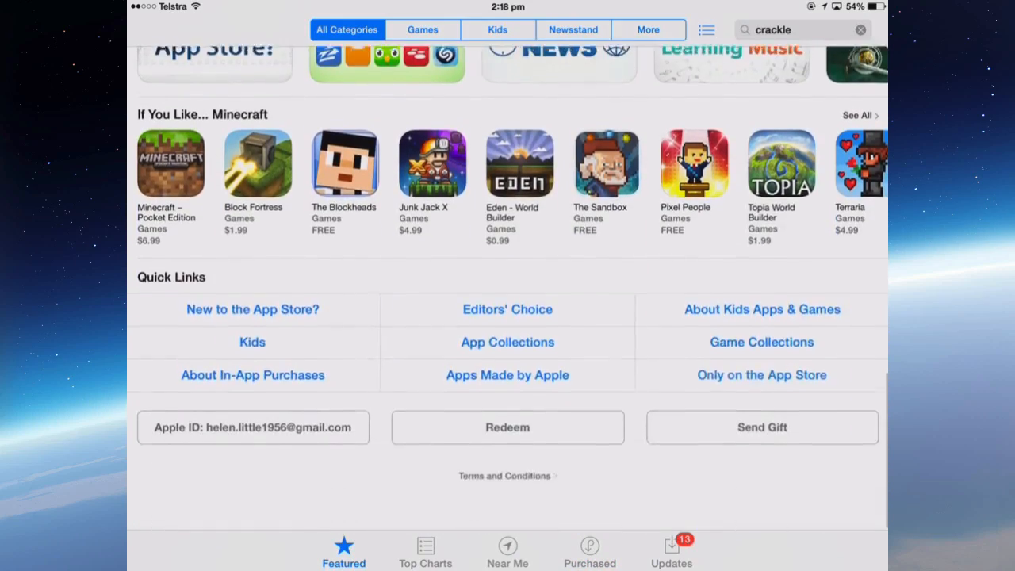
{"action": "left_click", "coordinate": [254, 426]}
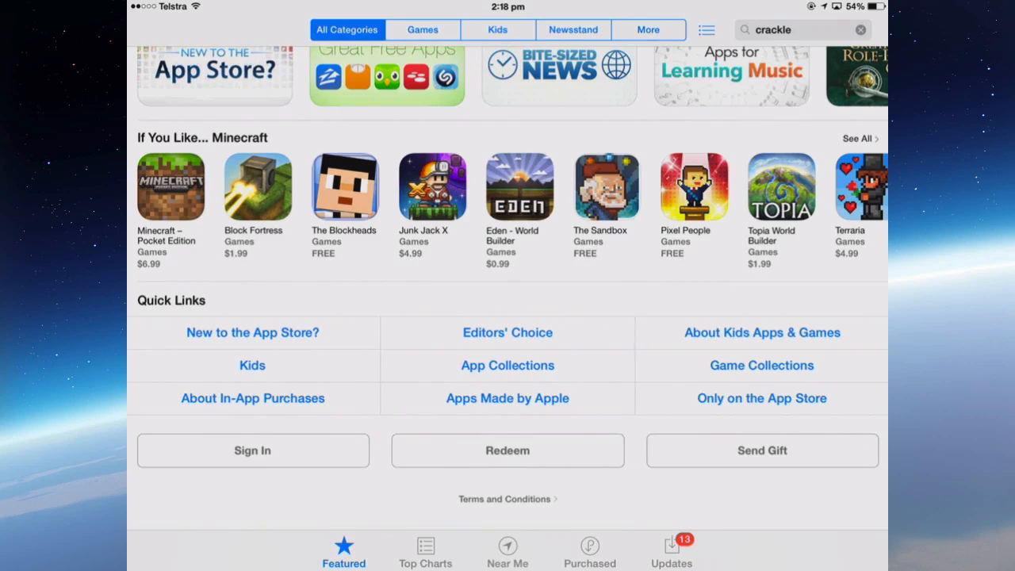
{"action": "left_click", "coordinate": [252, 450]}
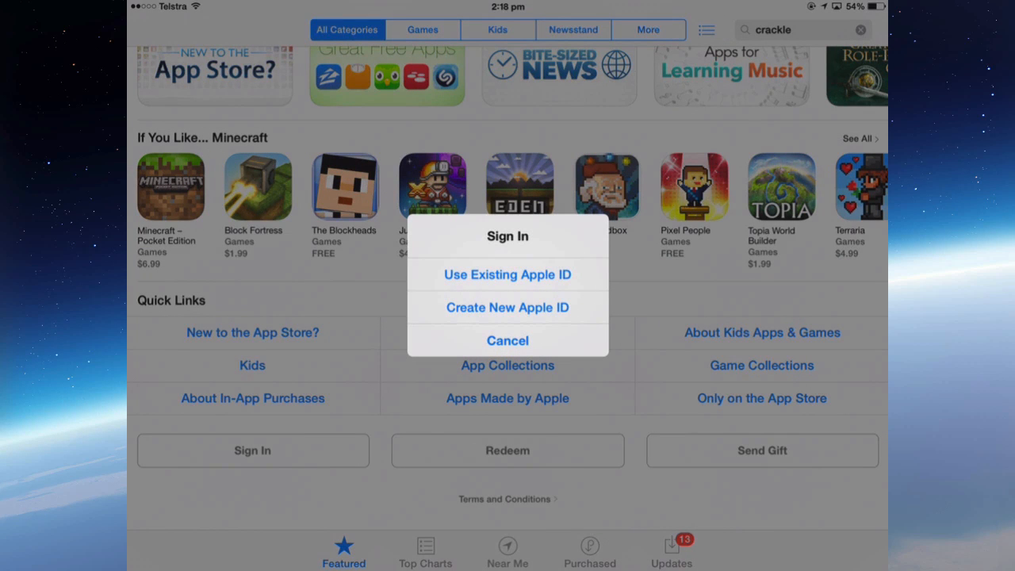